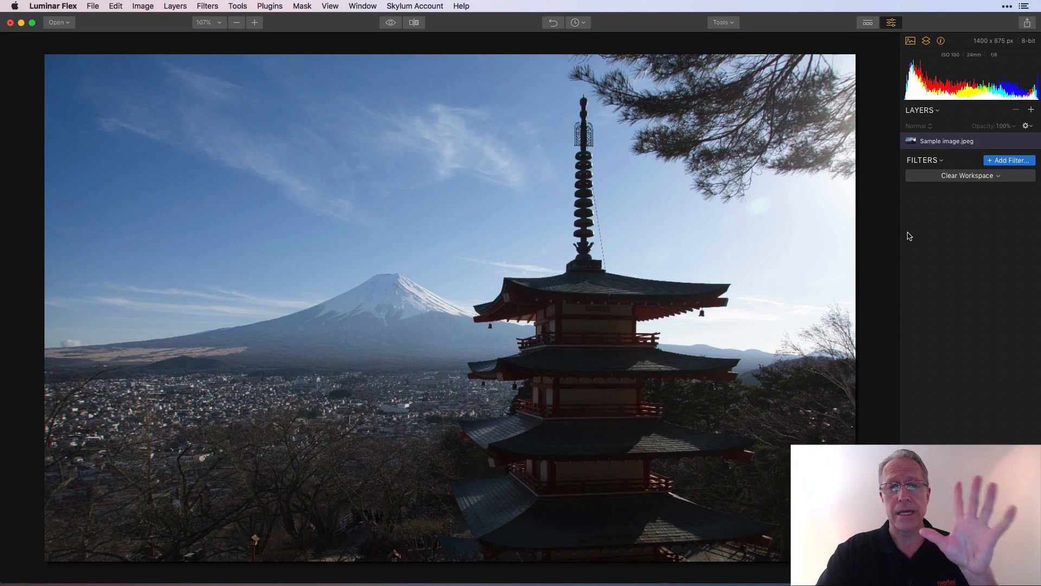
pyautogui.moveTo(734, 216)
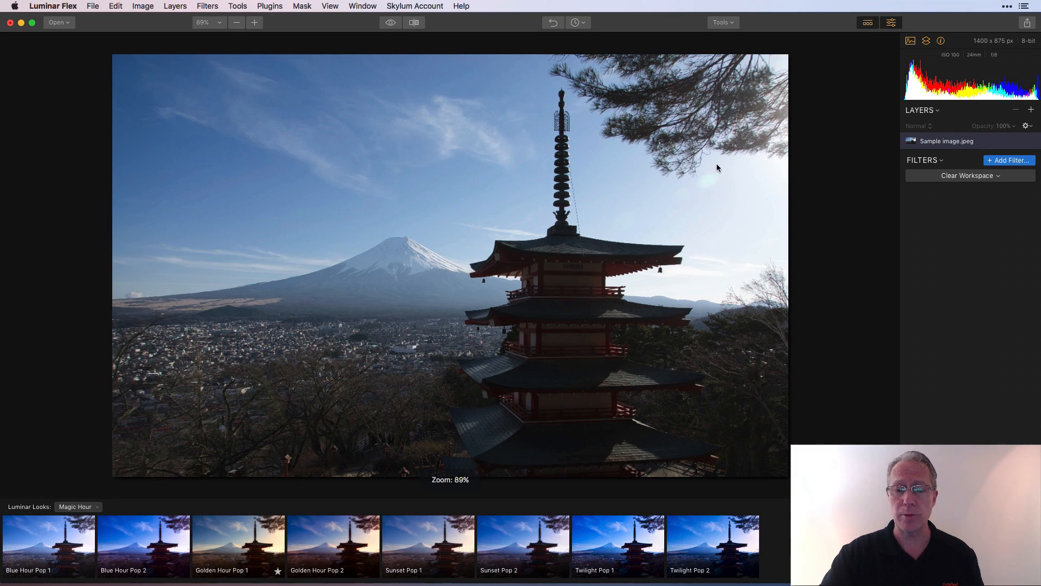
# - Review the current Luminar Looks collections and the workspace list without changing anything
pyautogui.click(78, 506)
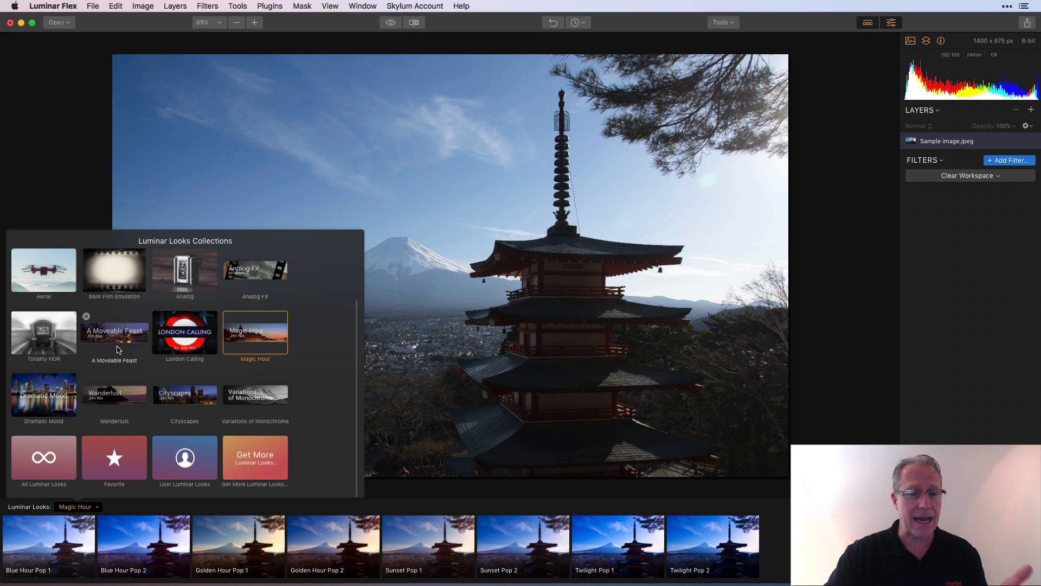
pyautogui.click(78, 506)
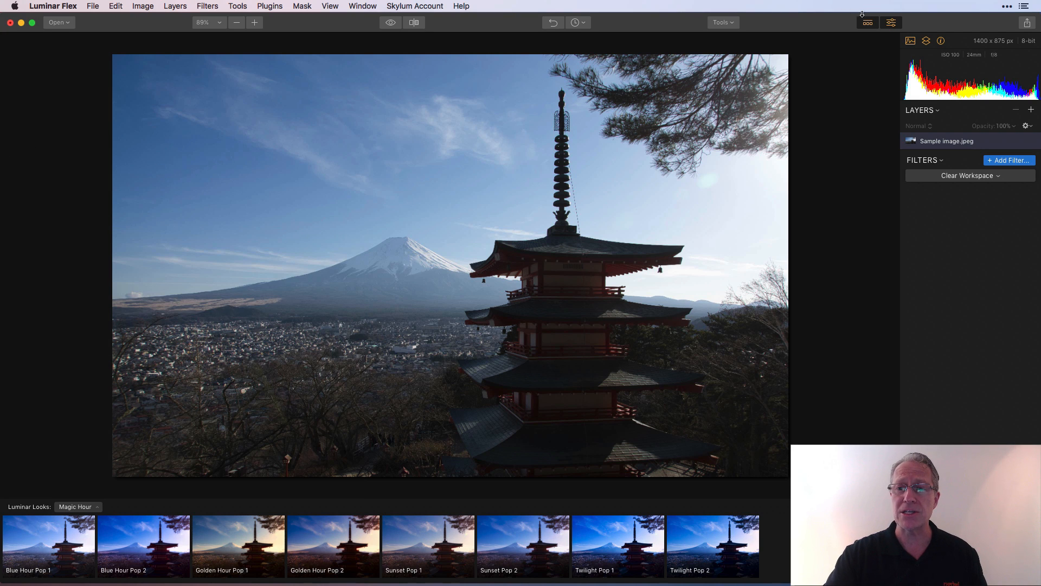
pyautogui.click(968, 175)
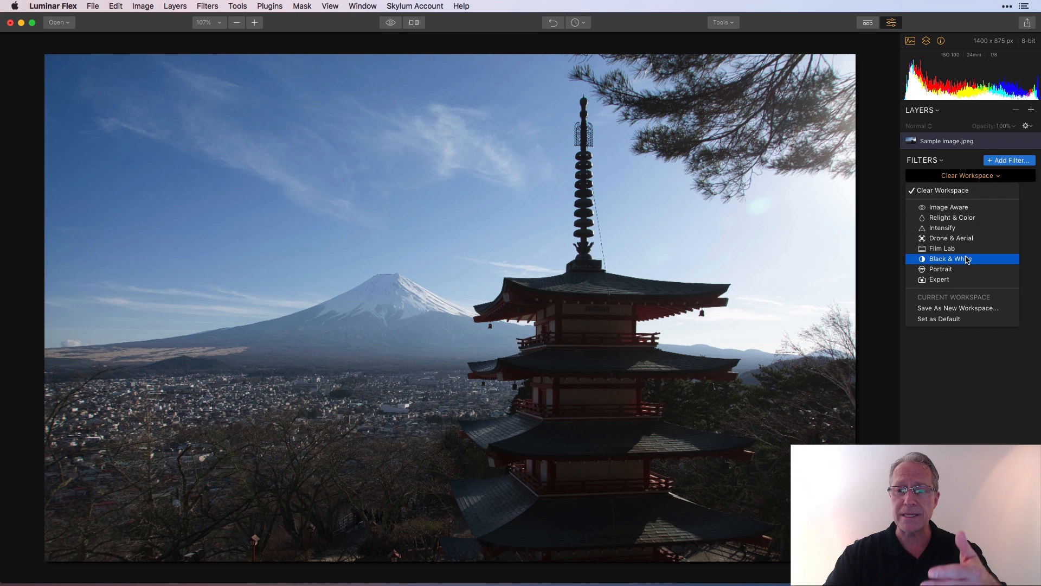
pyautogui.moveTo(961, 318)
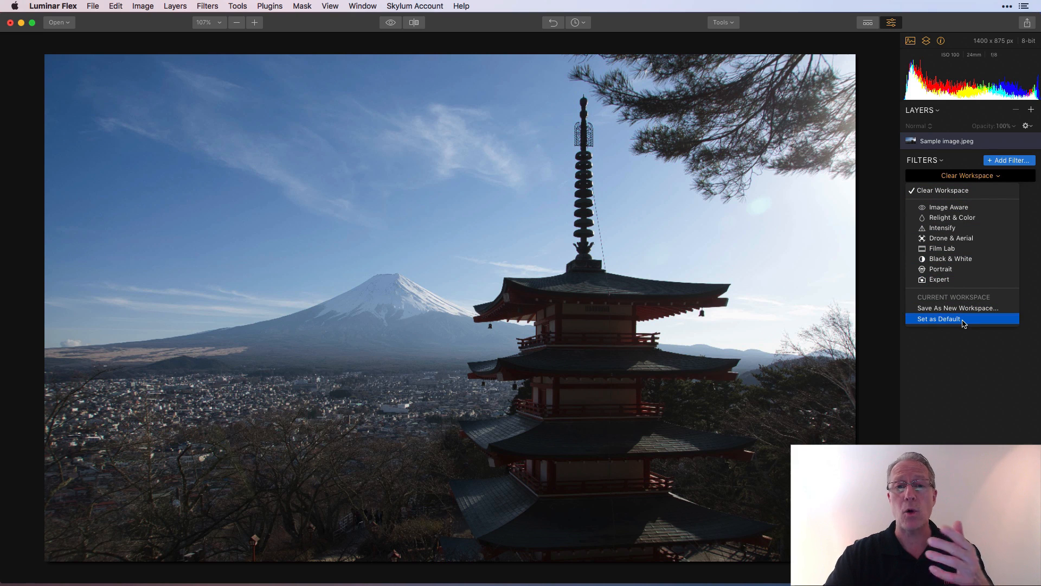
pyautogui.click(941, 319)
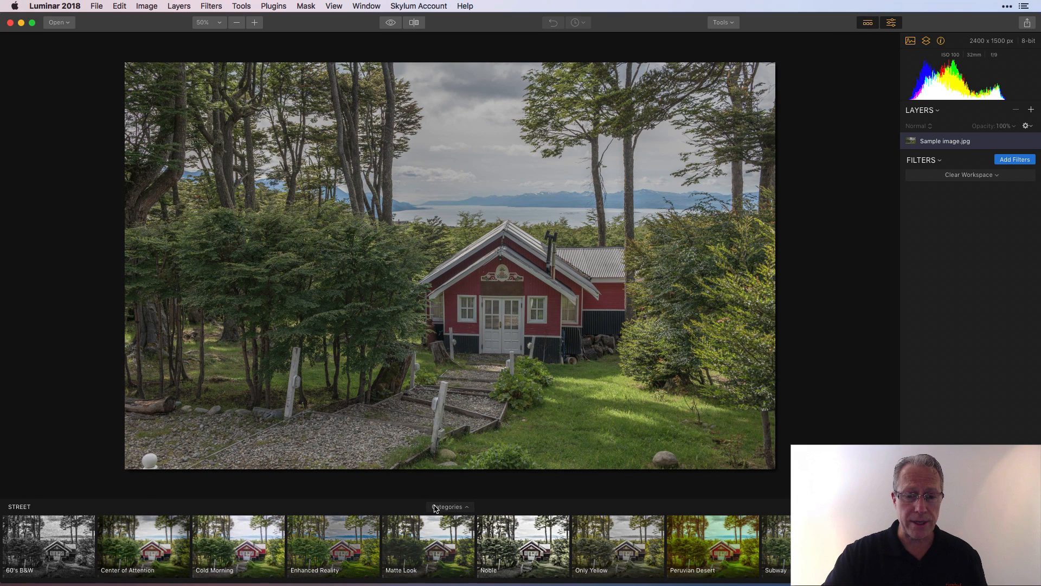
# - Check the preset categories and workspaces, then reveal the Luminar Looks folder in Finder via File menu
pyautogui.click(450, 506)
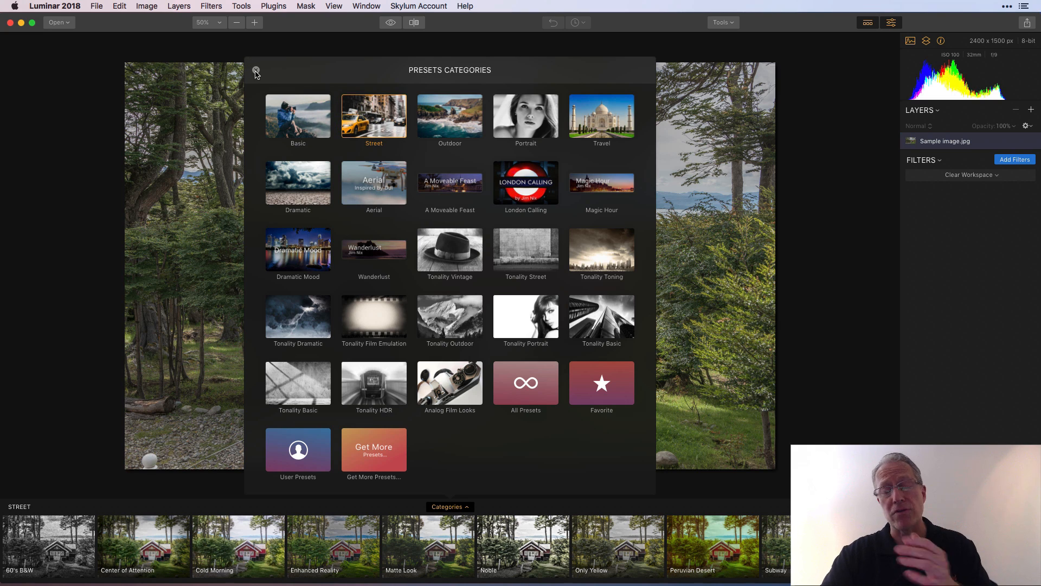
pyautogui.click(256, 71)
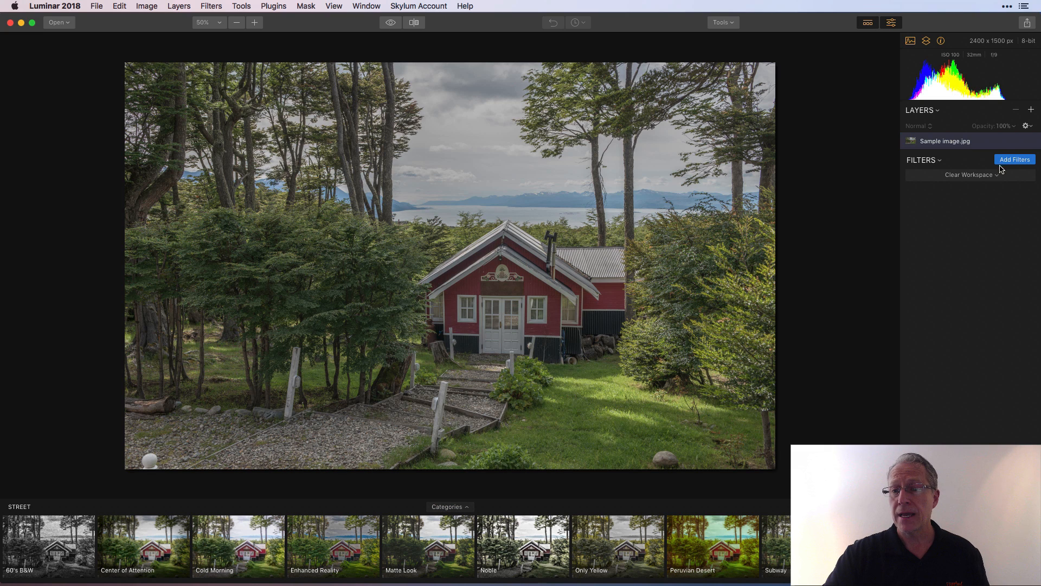
pyautogui.click(969, 175)
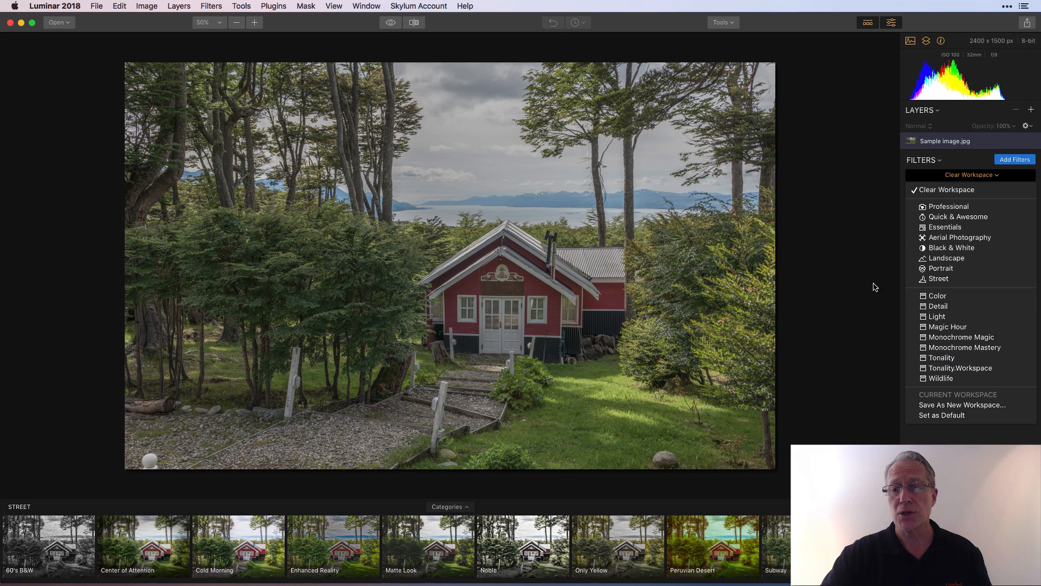
pyautogui.click(970, 175)
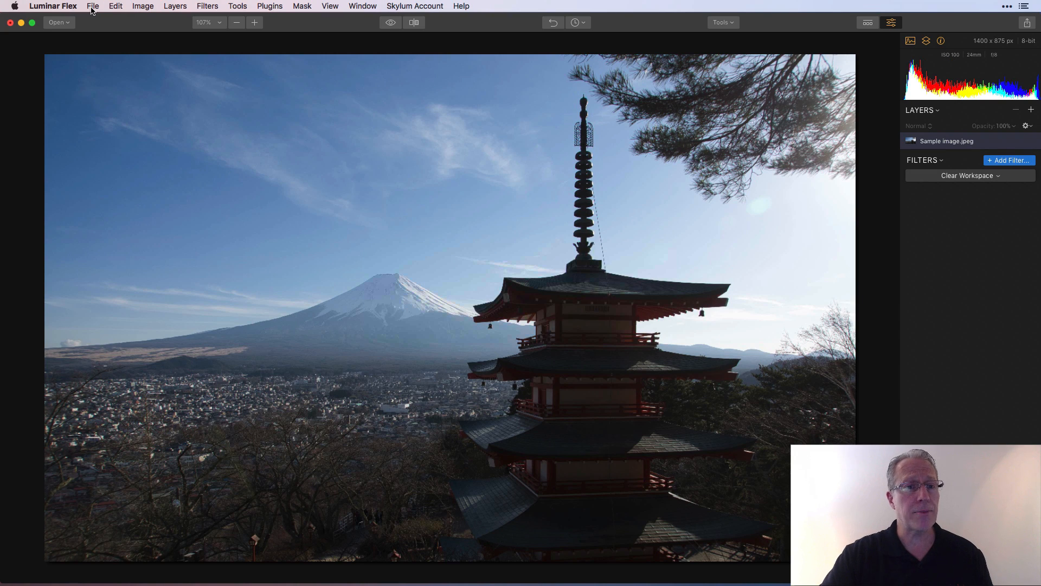
pyautogui.click(92, 6)
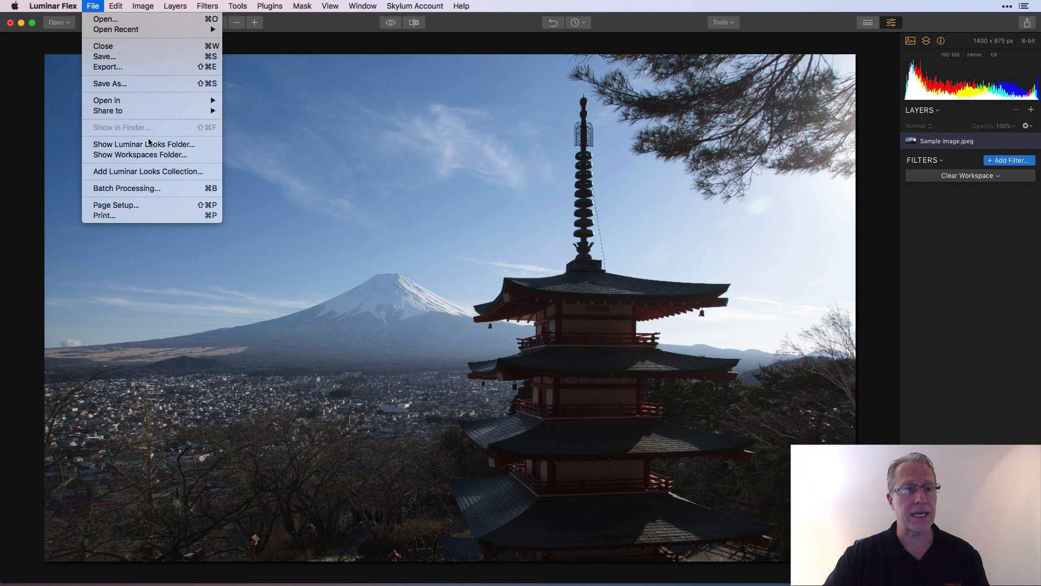
pyautogui.click(150, 145)
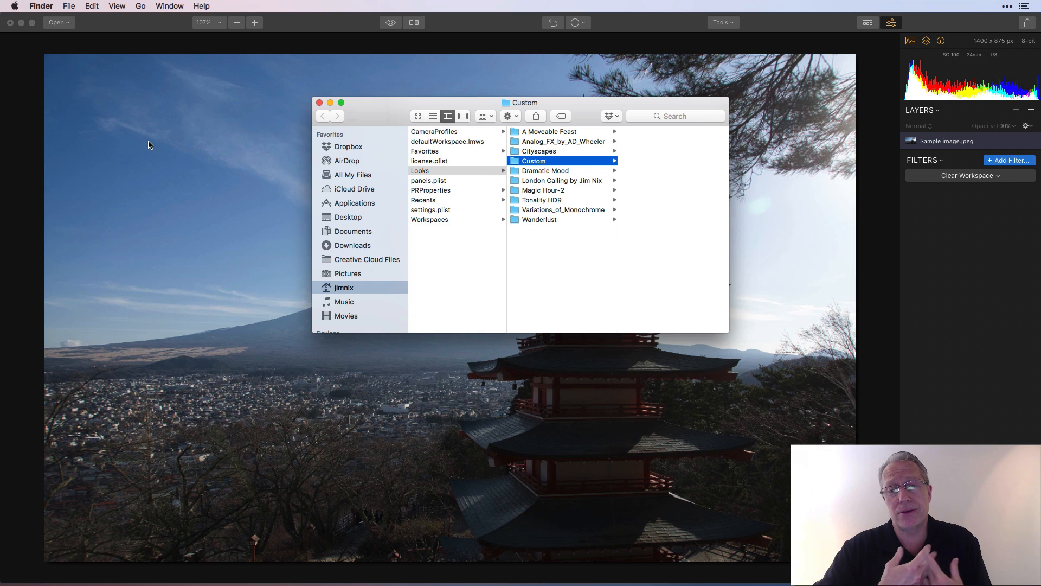
pyautogui.moveTo(489, 204)
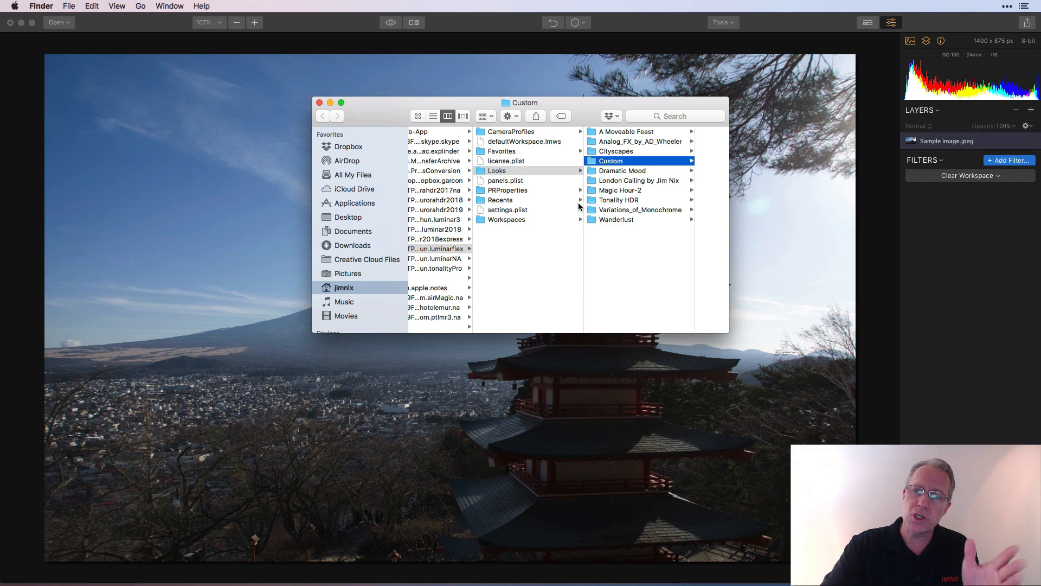
# - Navigate up to the app container folders and browse Luminar 2018's Presets and Looks folders
pyautogui.click(496, 171)
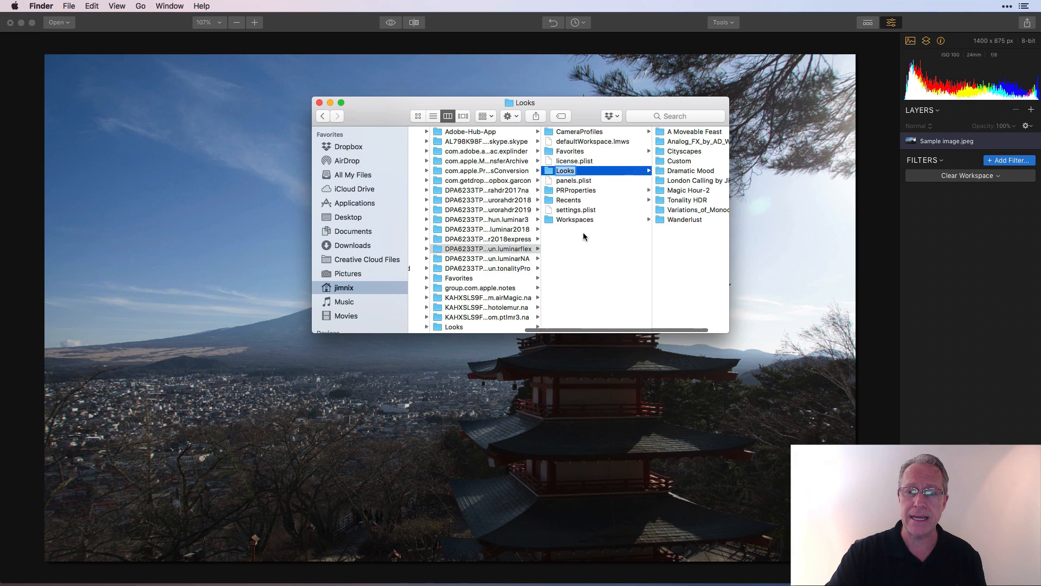
pyautogui.click(501, 248)
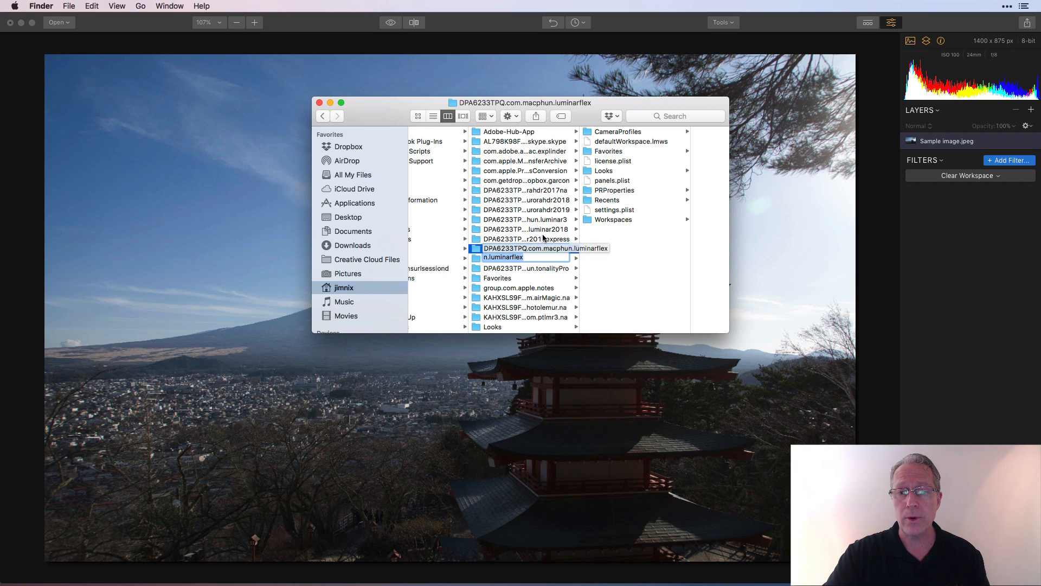
pyautogui.click(527, 229)
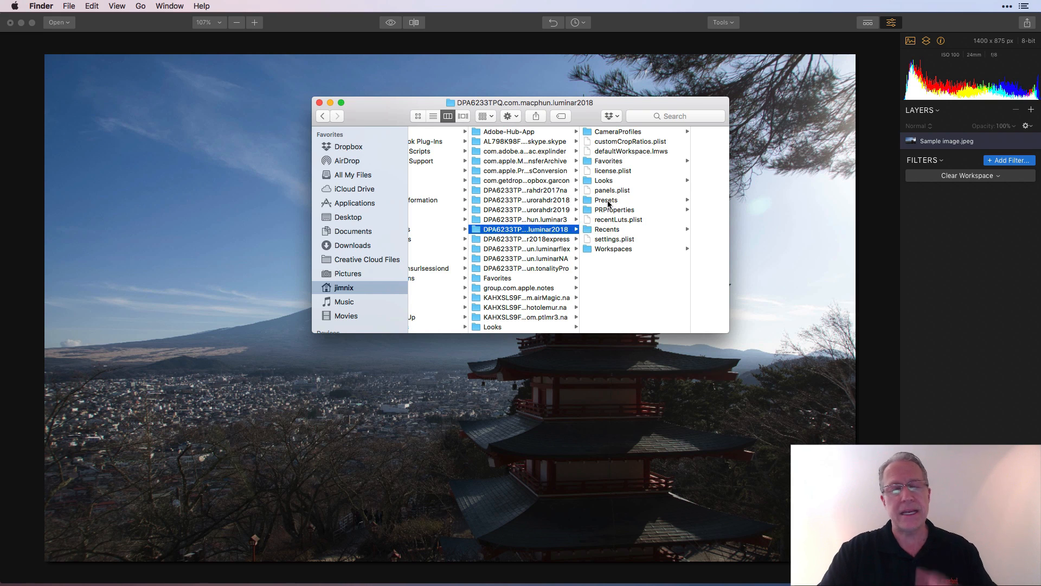
pyautogui.click(606, 200)
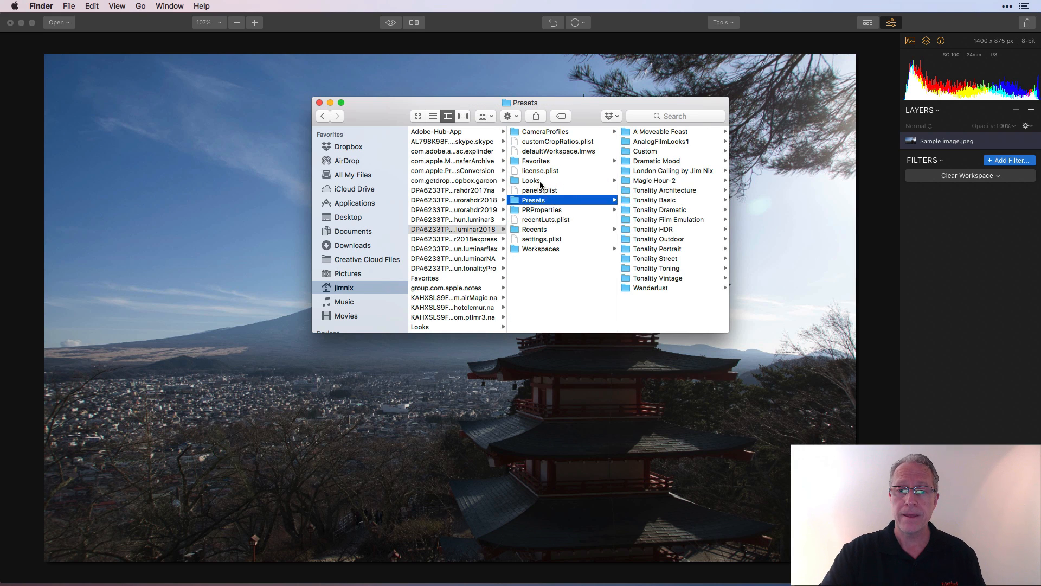
pyautogui.click(531, 180)
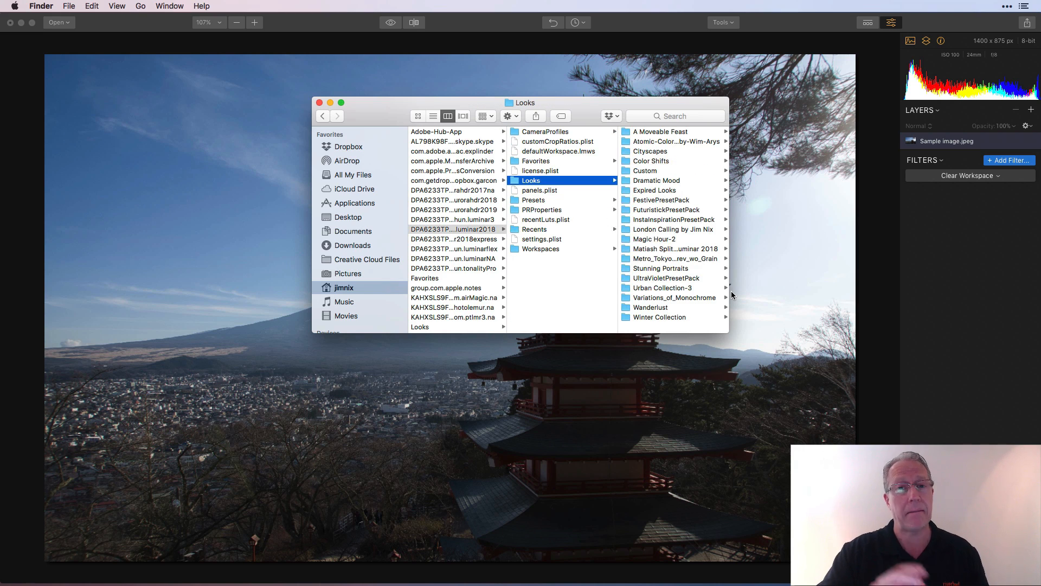
pyautogui.moveTo(575, 211)
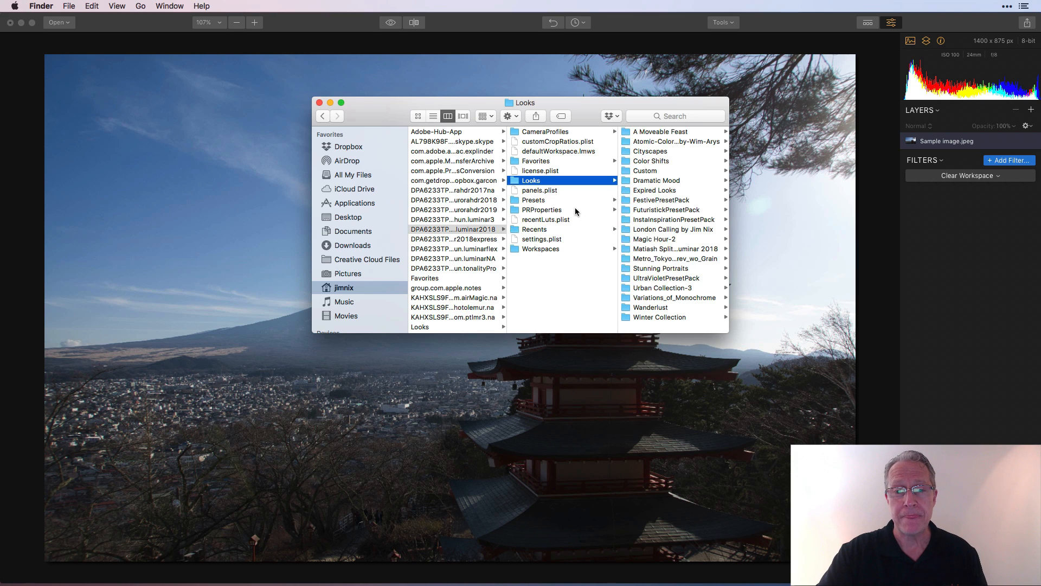
pyautogui.moveTo(544, 207)
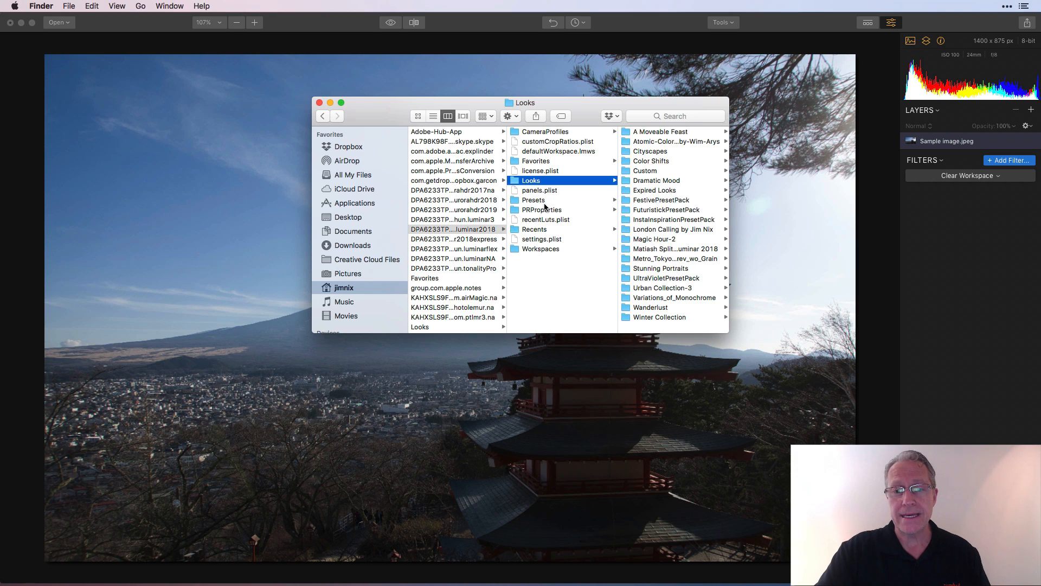
pyautogui.click(533, 200)
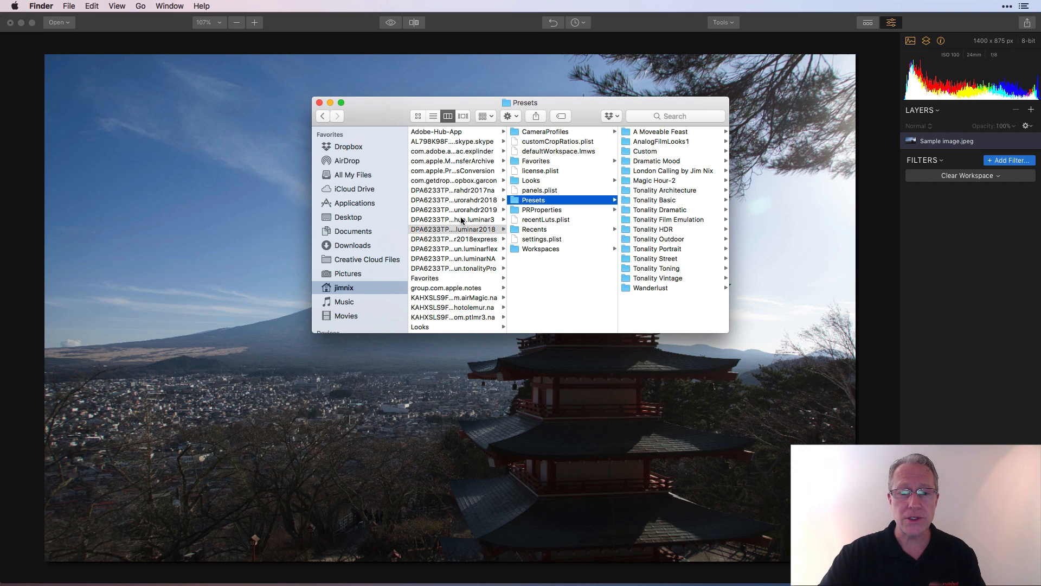
# - Browse Luminar 3's Presets folder, then return to Luminar 2018's application folder
pyautogui.click(530, 180)
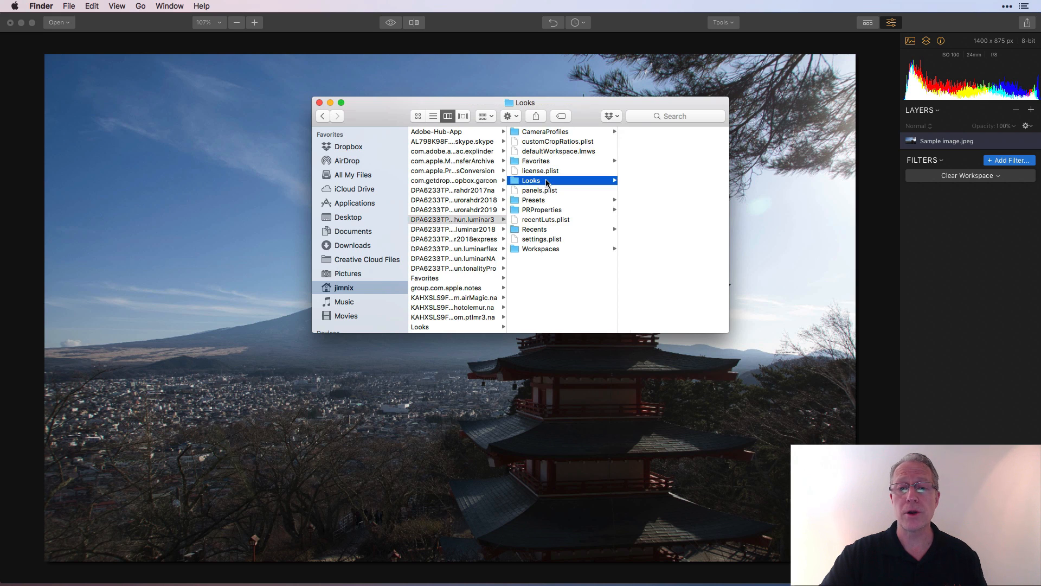
pyautogui.click(533, 200)
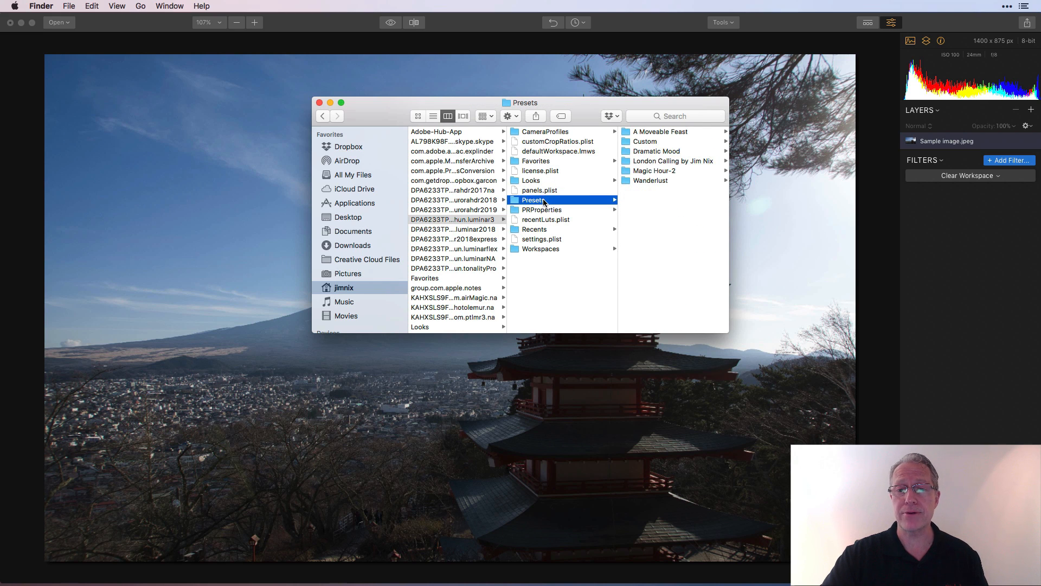
pyautogui.click(453, 220)
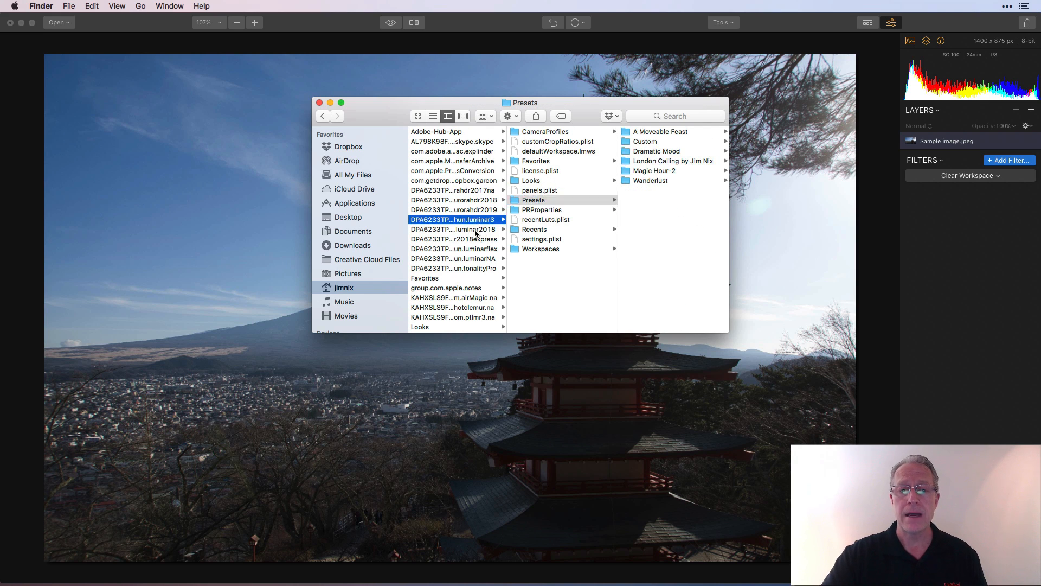
pyautogui.click(465, 229)
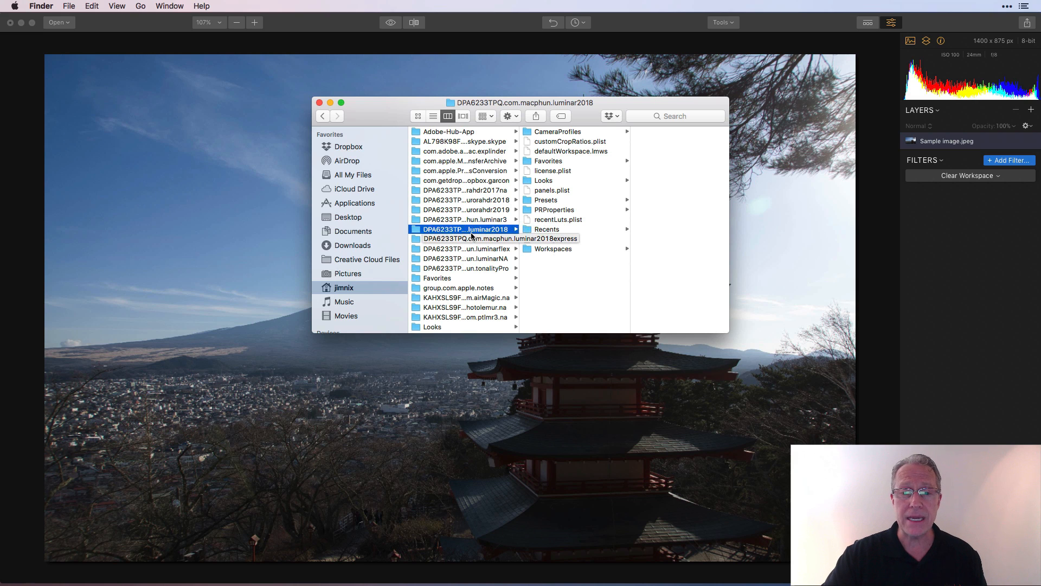
# - Copy Tonality Basic from luminar2018 Presets into luminarflex Looks and view its preset files
pyautogui.click(544, 200)
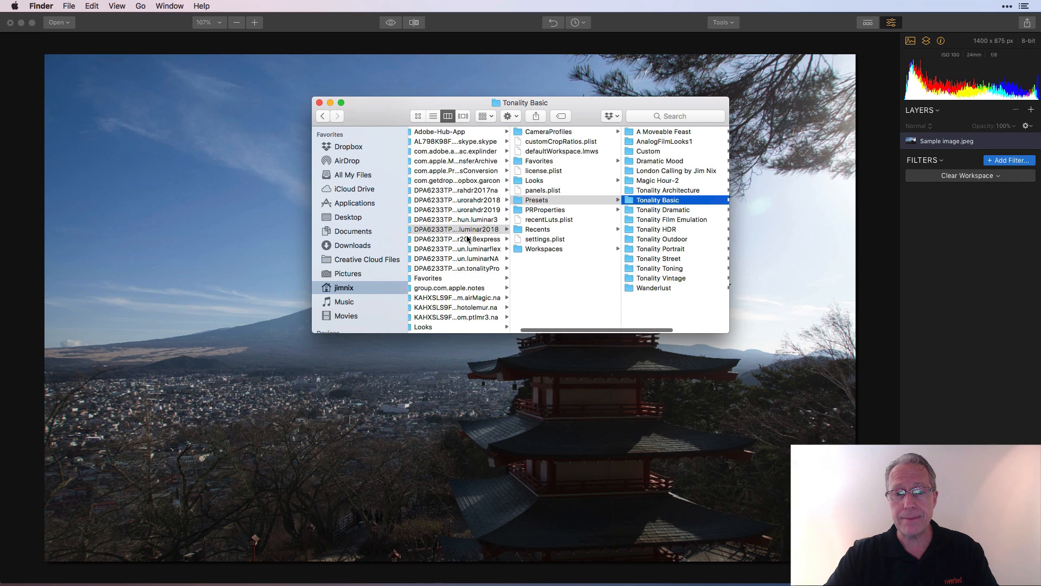
pyautogui.click(467, 249)
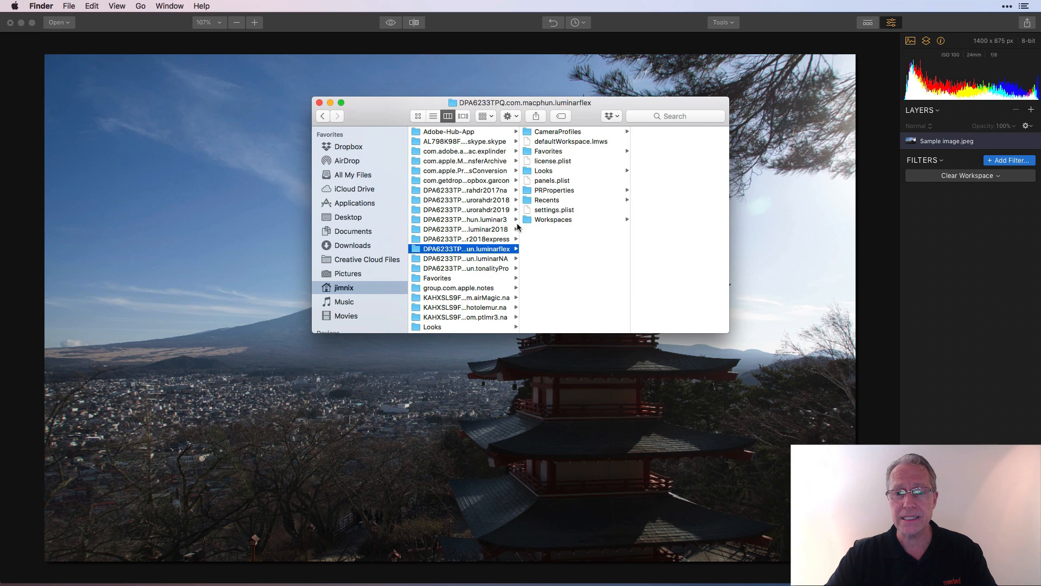
pyautogui.click(544, 170)
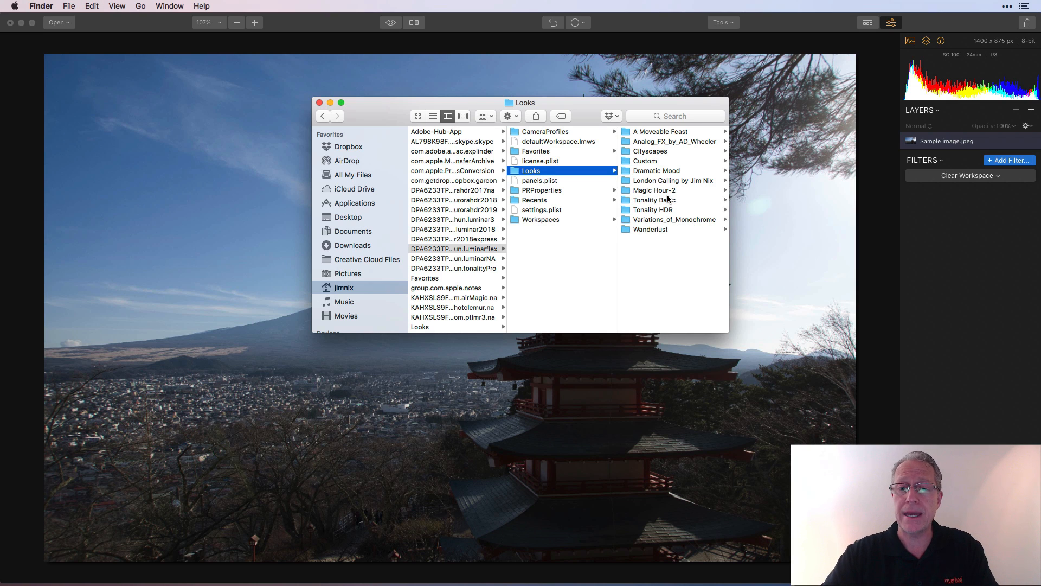
pyautogui.click(653, 200)
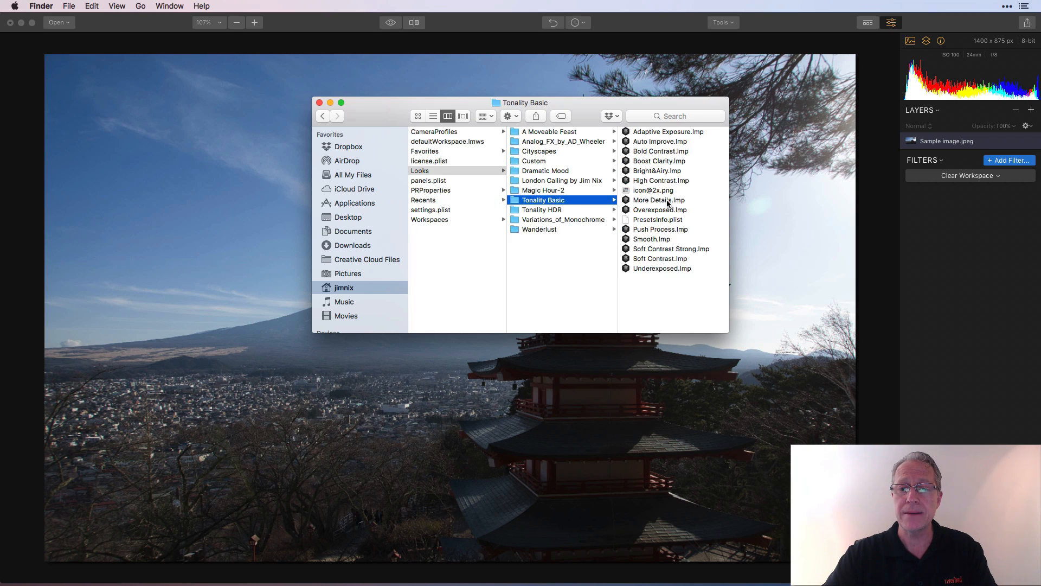
pyautogui.moveTo(321, 103)
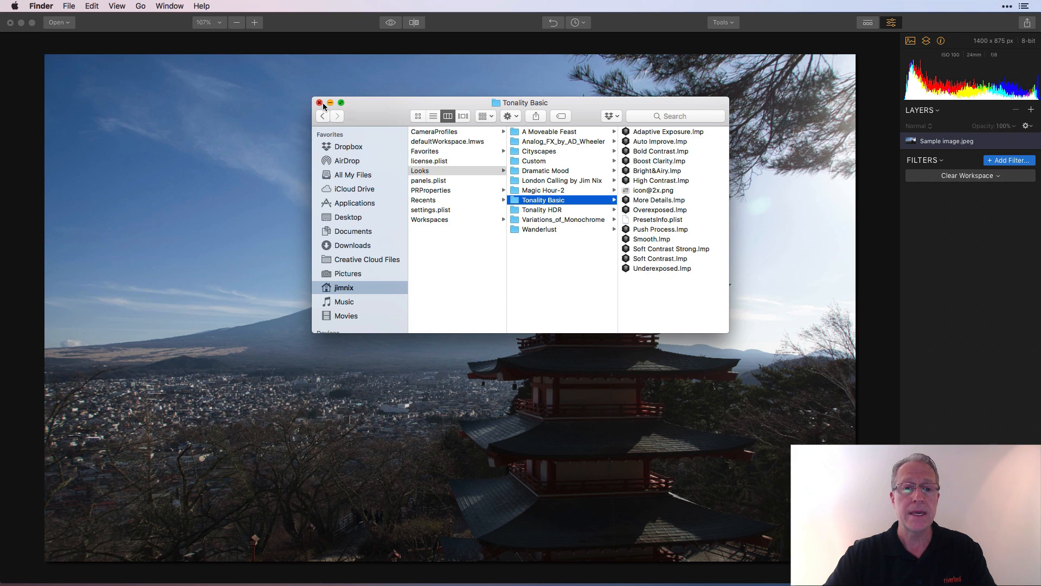
# - Back in Luminar Flex, switch the Looks strip to the new Tonality Basic collection
pyautogui.click(319, 102)
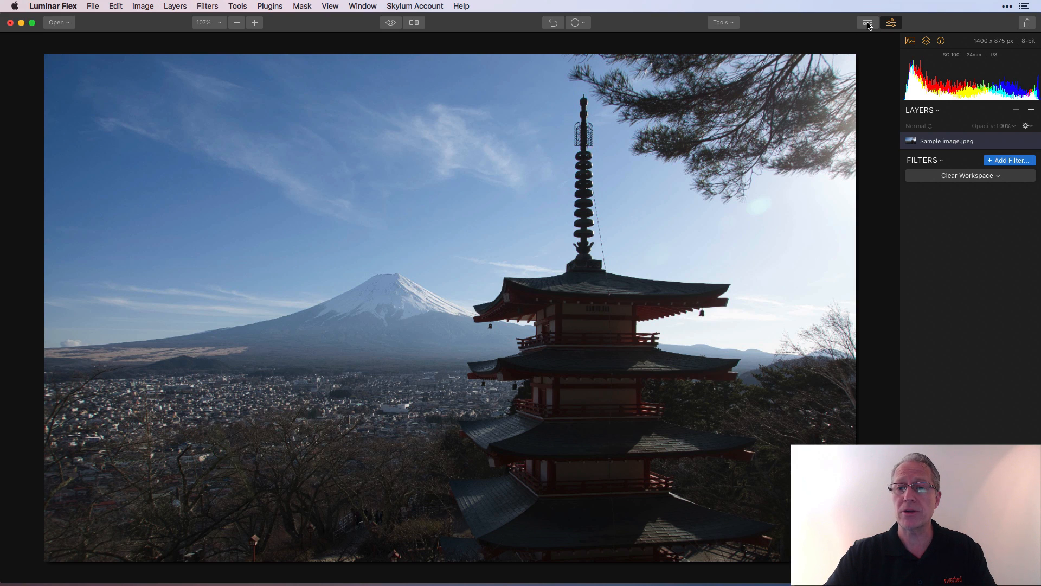
pyautogui.click(867, 22)
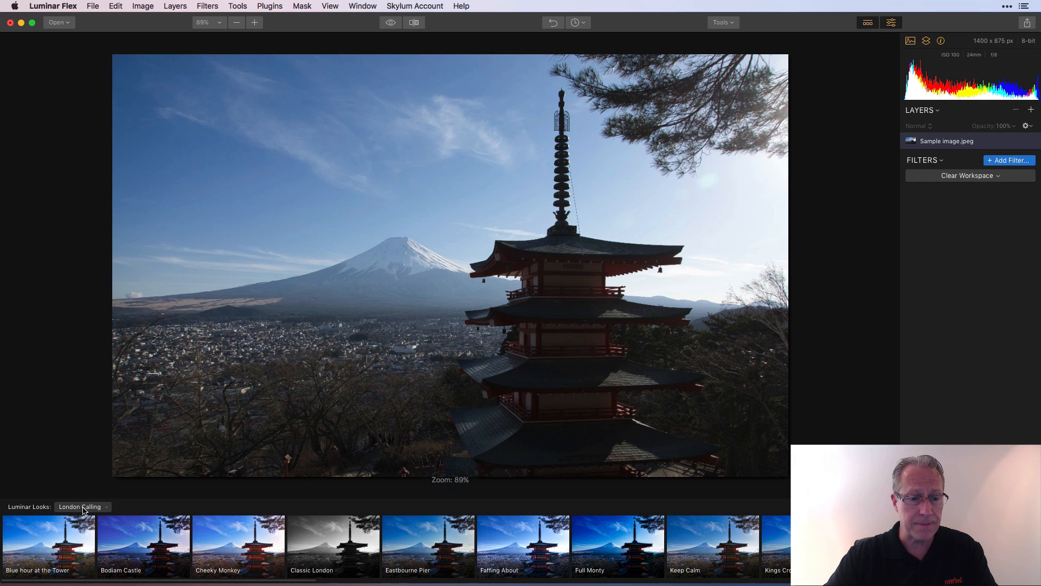
pyautogui.click(82, 506)
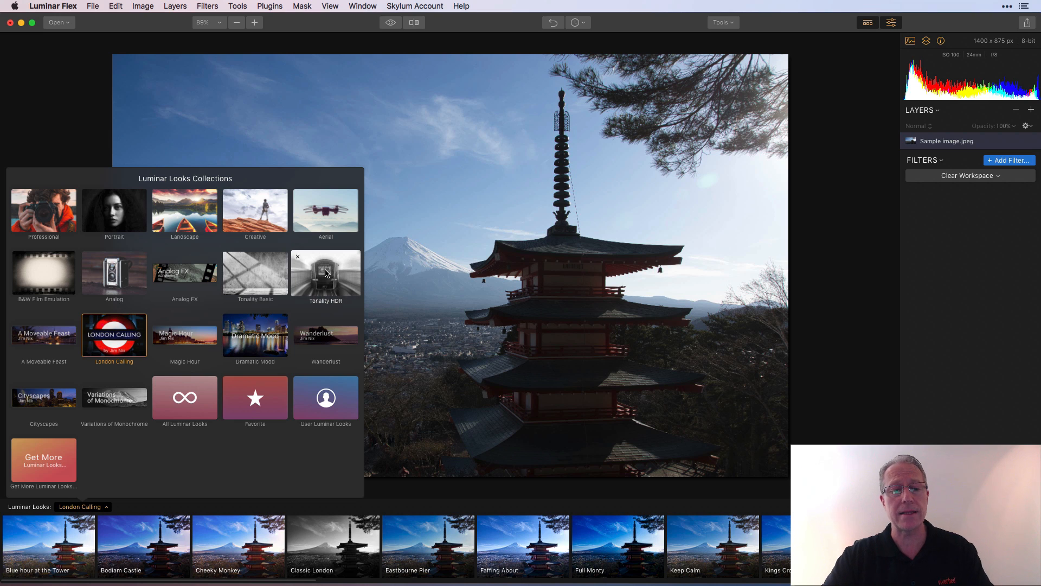
pyautogui.click(255, 272)
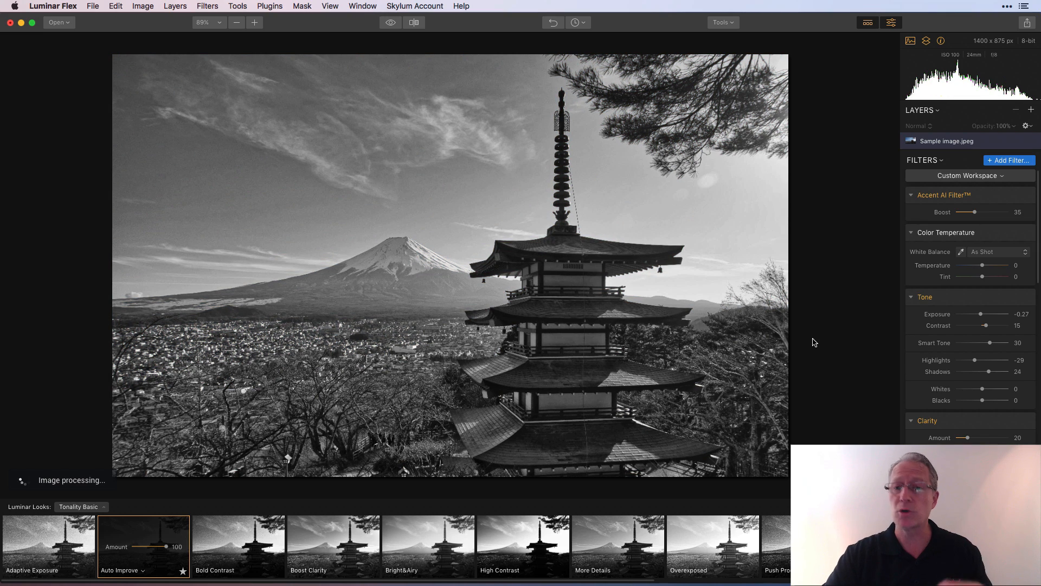
# - Hide the Looks strip and reset the photo with Clear Workspace
pyautogui.click(866, 23)
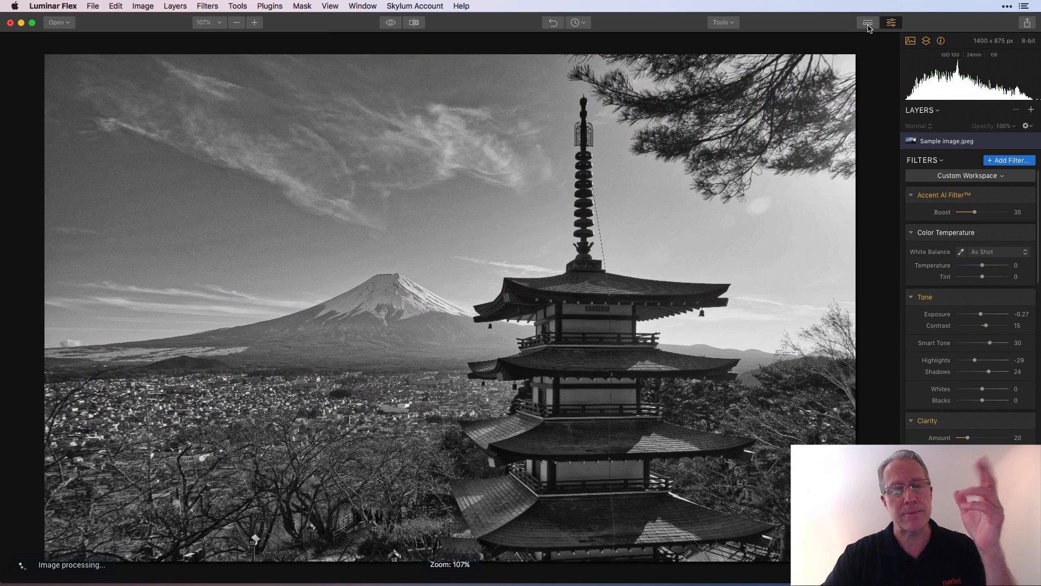
pyautogui.click(968, 175)
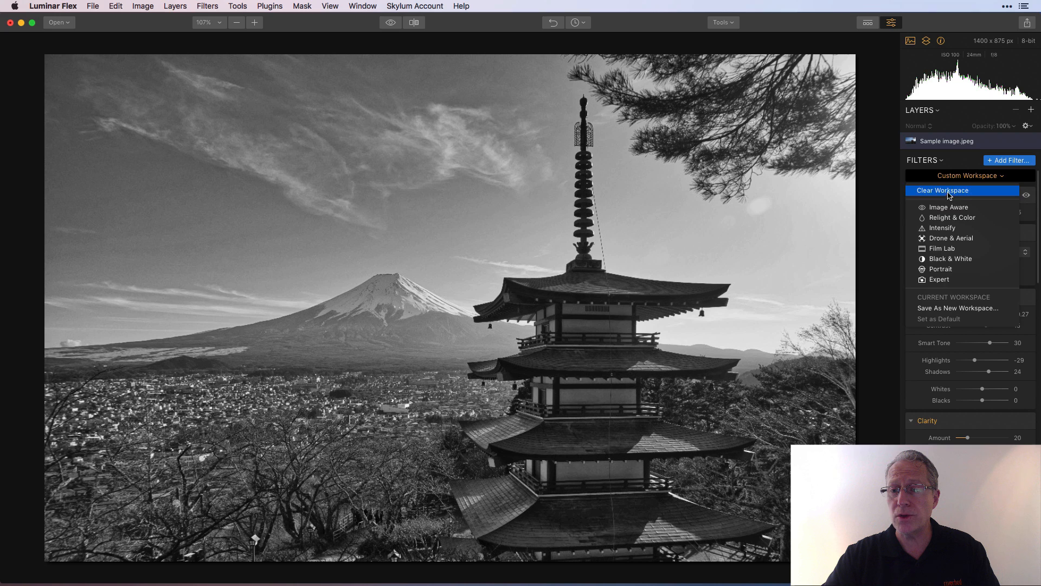
pyautogui.click(942, 190)
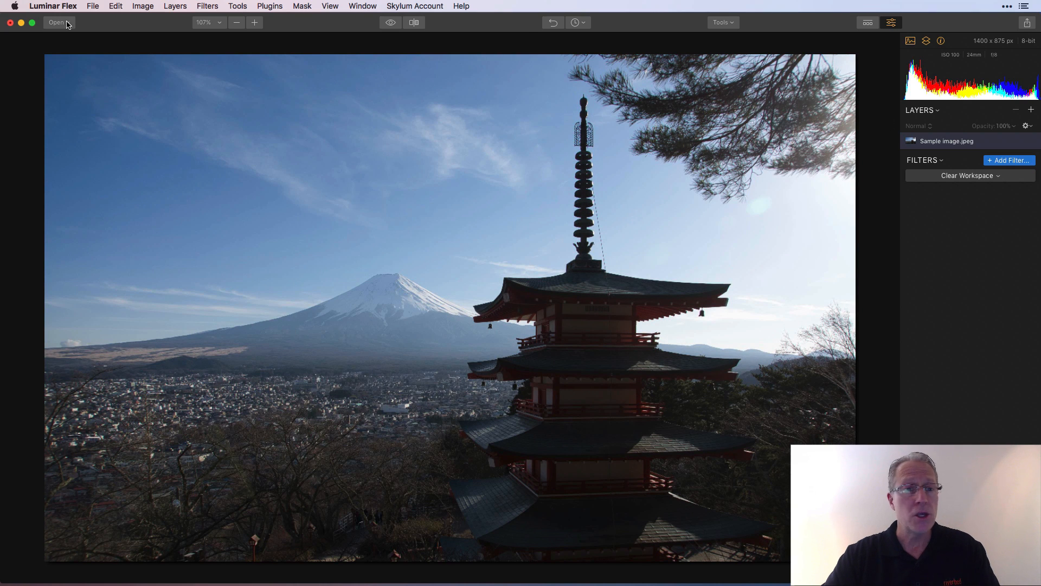
# - Reveal the Luminar Looks folder in Finder and browse to luminar2018's Presets folder
pyautogui.click(92, 6)
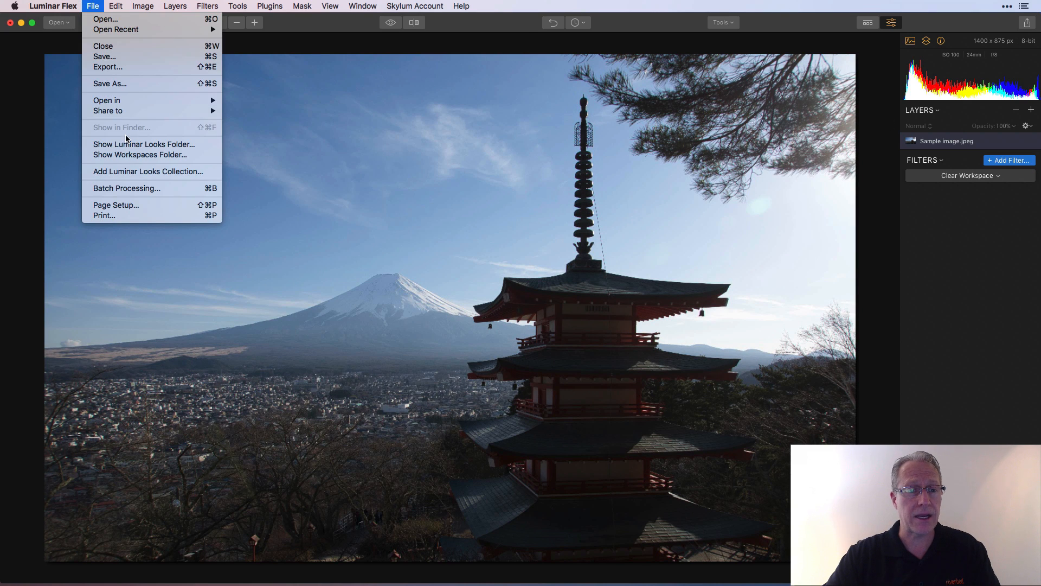
pyautogui.click(143, 144)
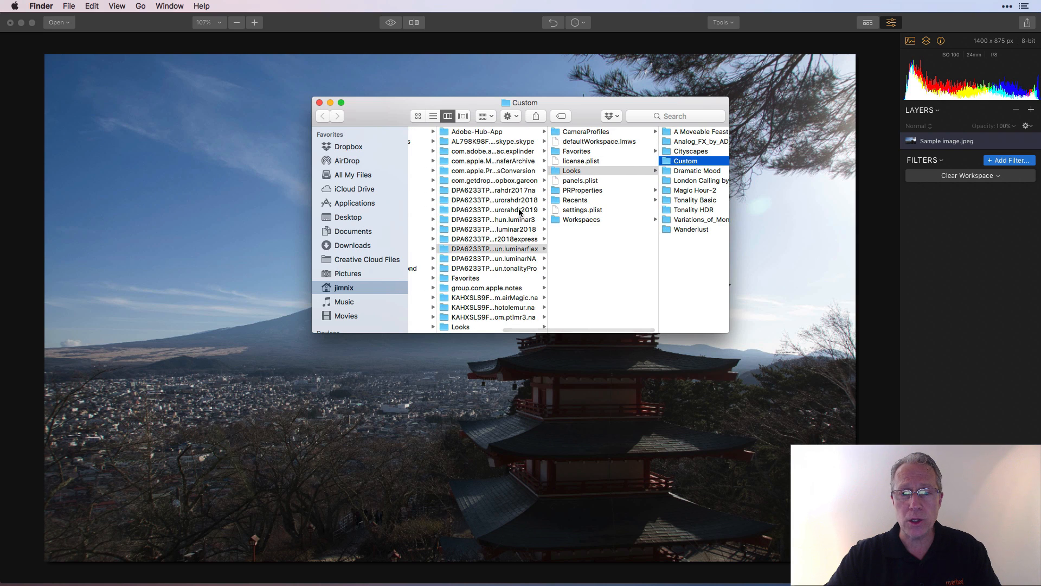
pyautogui.click(493, 199)
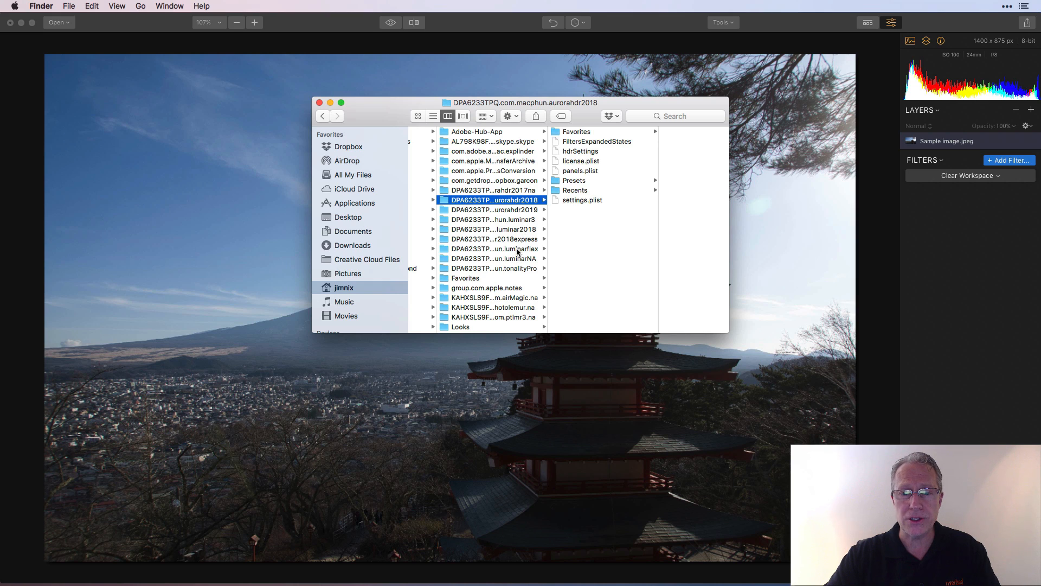
pyautogui.click(493, 229)
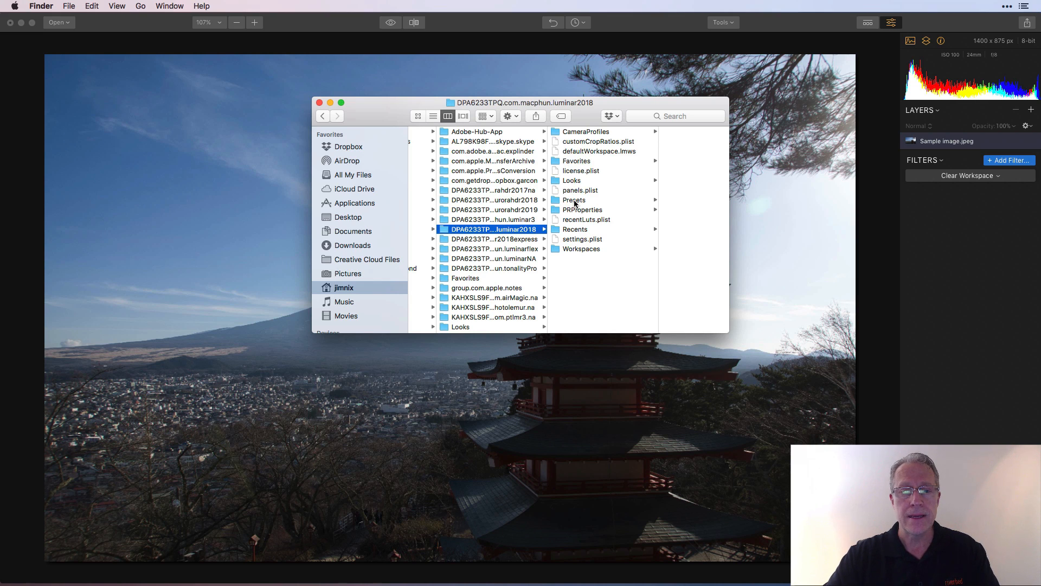
pyautogui.click(573, 200)
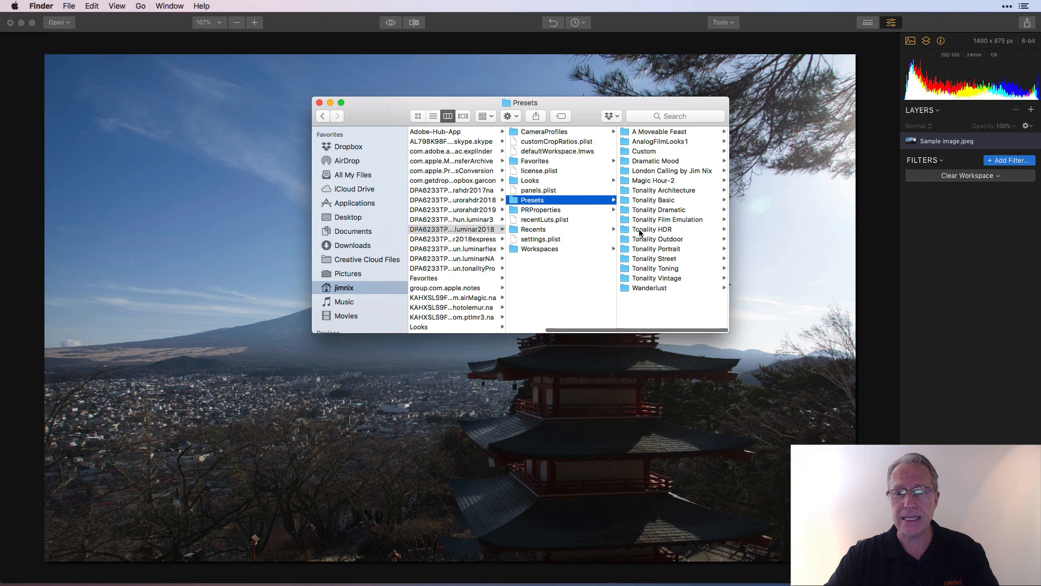
# - Copy the Tonality collection folders into luminarflex Looks and close the Finder window
pyautogui.click(548, 209)
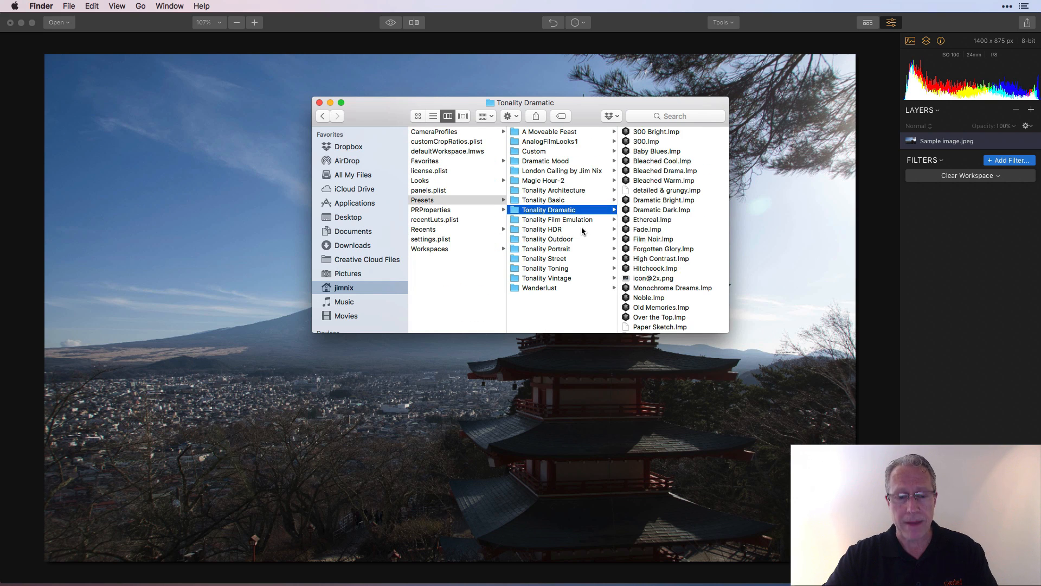
pyautogui.click(558, 219)
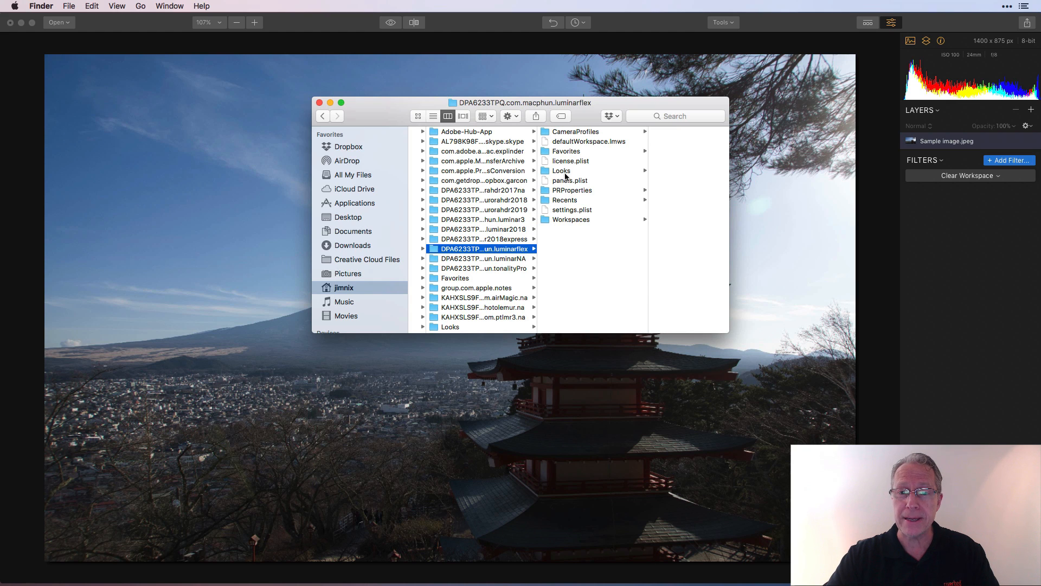
pyautogui.click(561, 171)
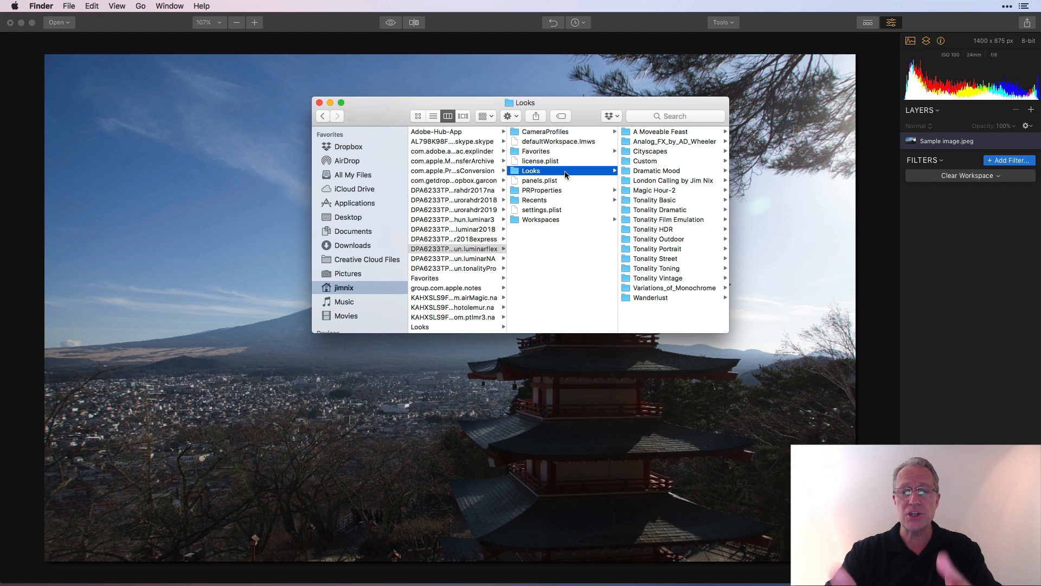
pyautogui.click(319, 103)
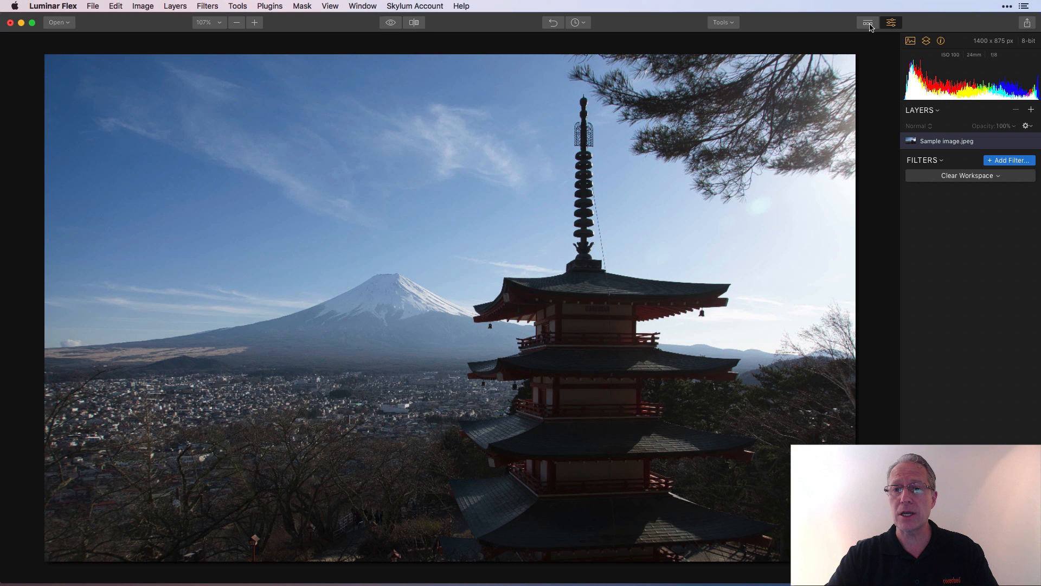
# - Show the Looks strip and confirm the Tonality Portrait, Dramatic and HDR collections are listed
pyautogui.click(867, 22)
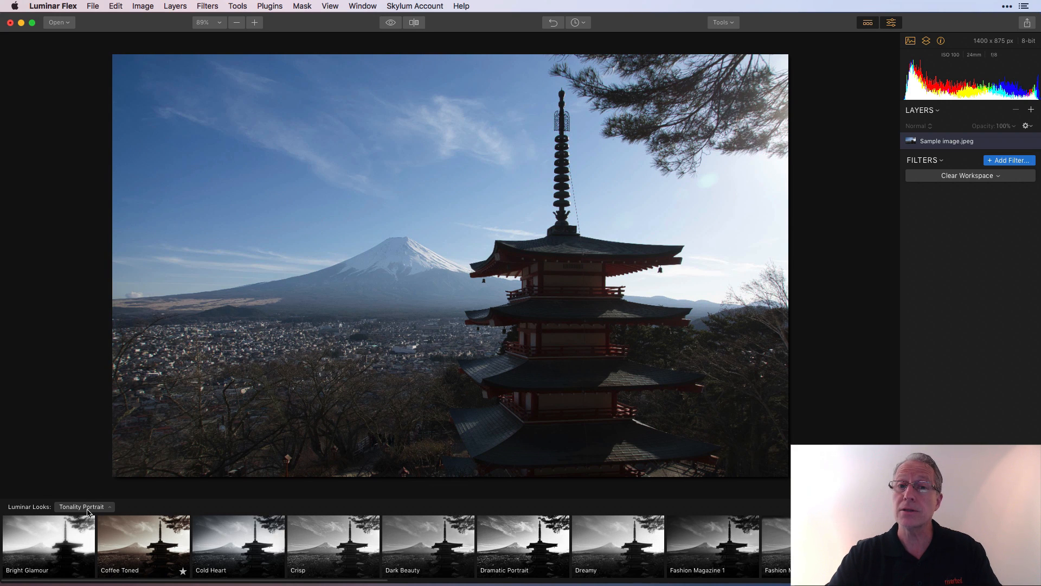
pyautogui.click(82, 506)
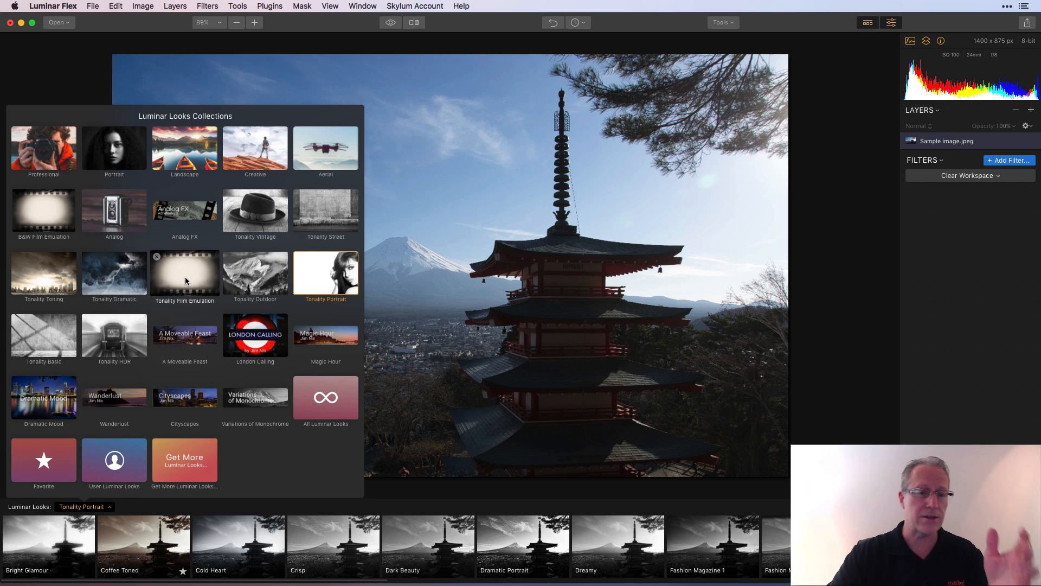
pyautogui.moveTo(408, 123)
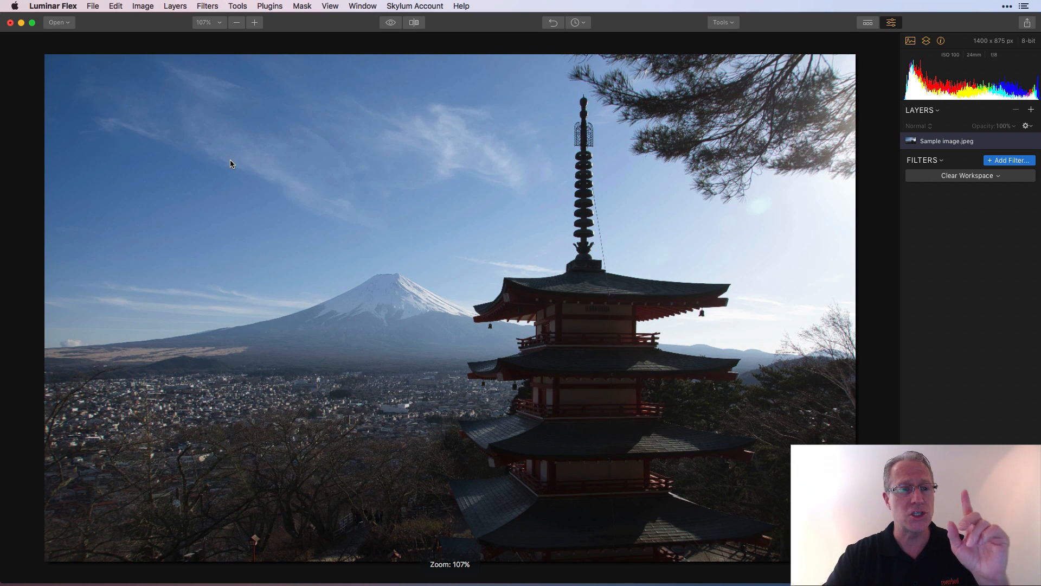
pyautogui.click(93, 6)
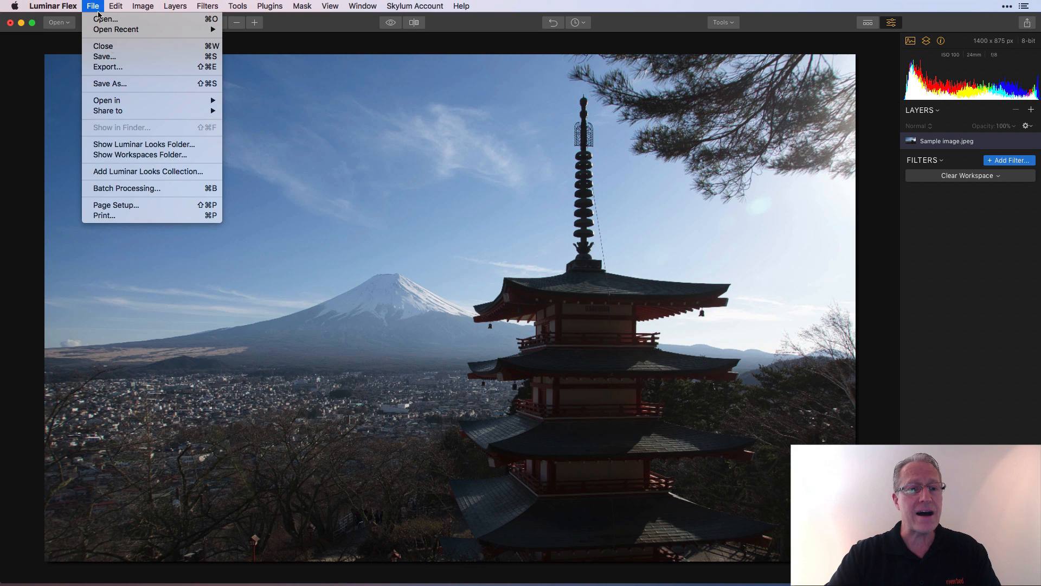
pyautogui.moveTo(139, 155)
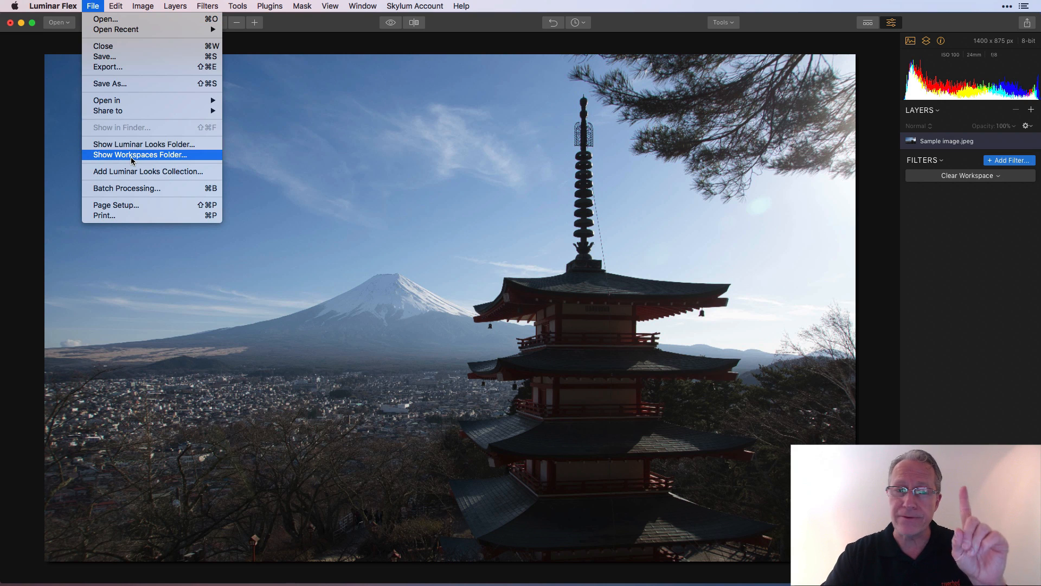
# - Reveal the Workspaces folder, copy luminar2018's .lmws files into luminarflex Workspaces, and close Finder
pyautogui.click(139, 154)
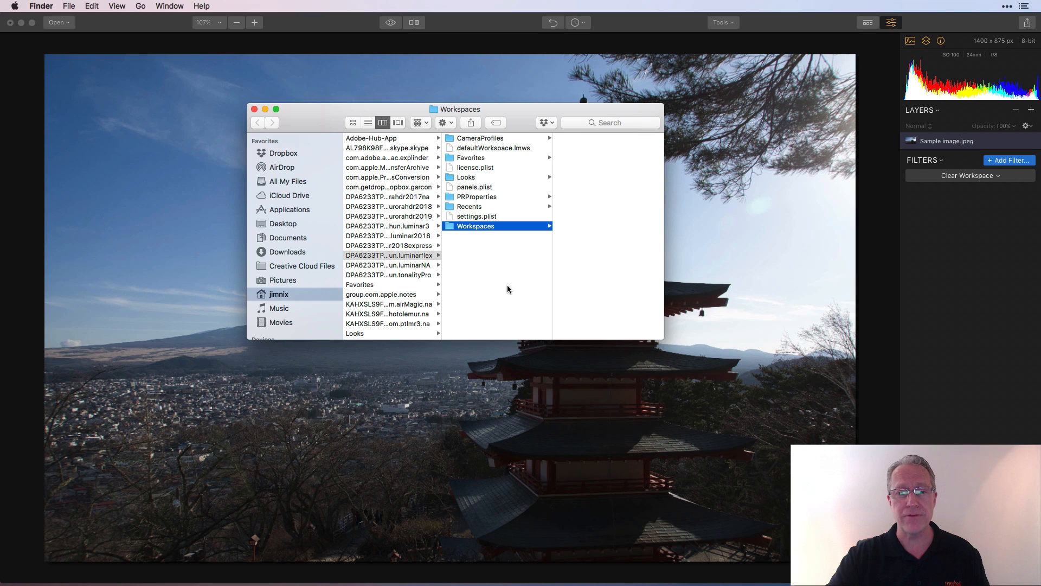
pyautogui.moveTo(595, 221)
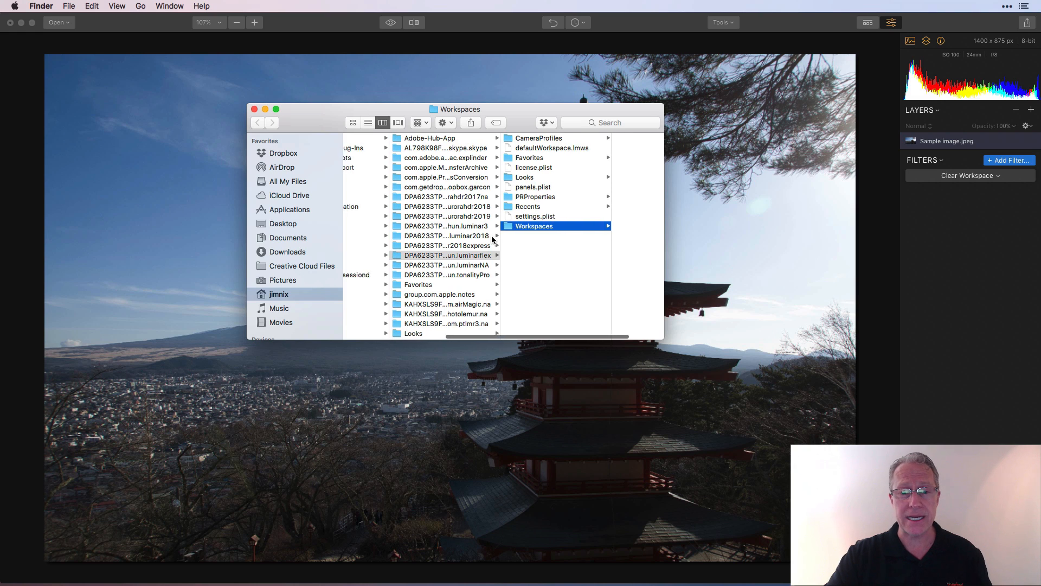
pyautogui.click(445, 236)
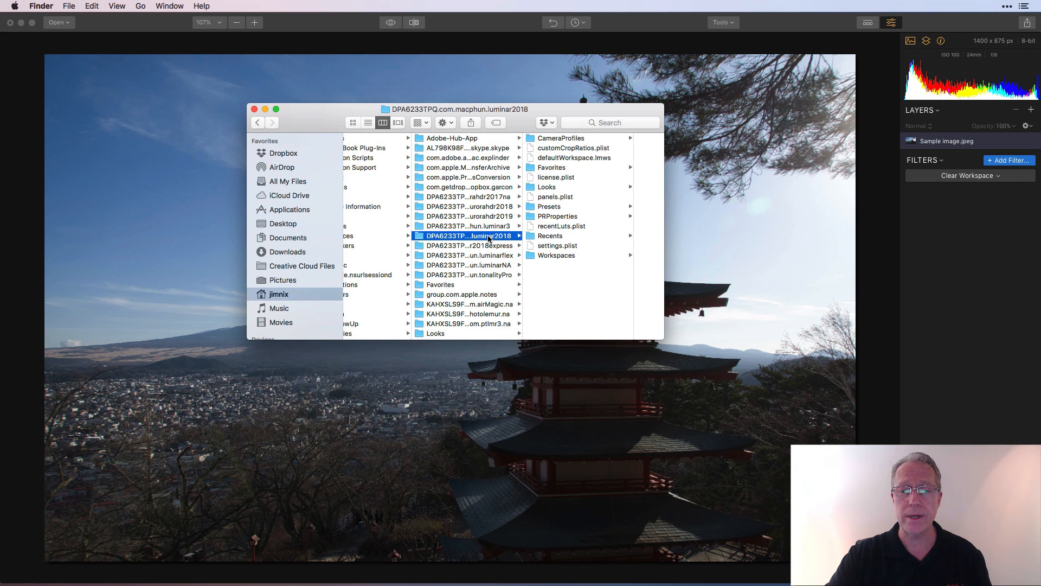
pyautogui.click(554, 255)
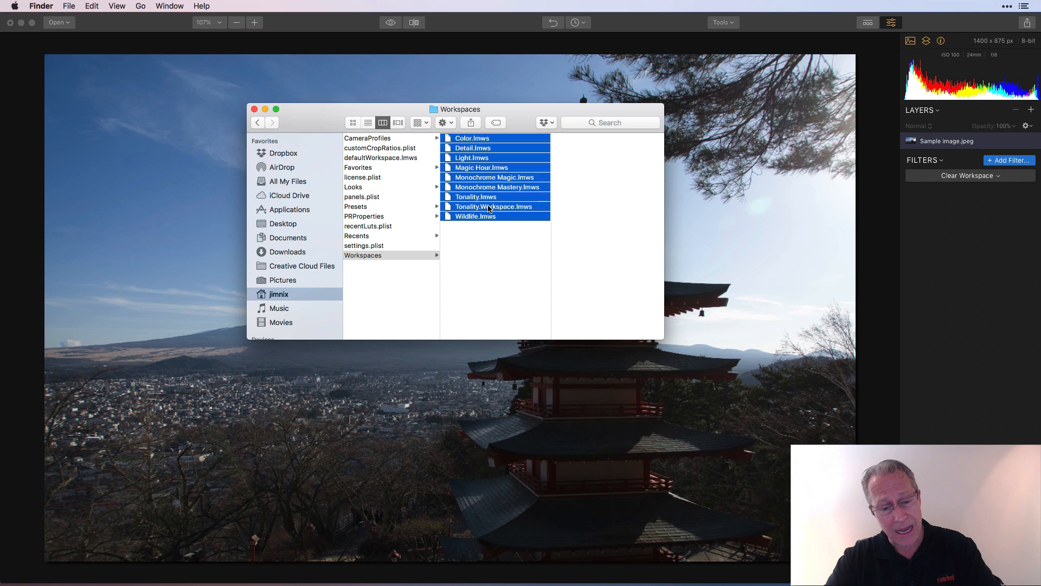
pyautogui.moveTo(463, 254)
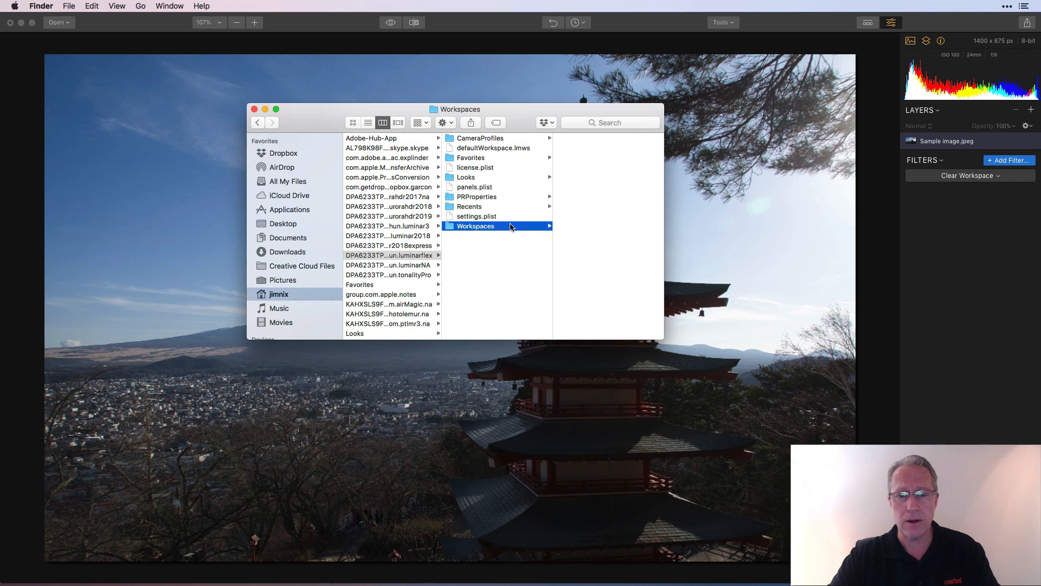
pyautogui.click(476, 226)
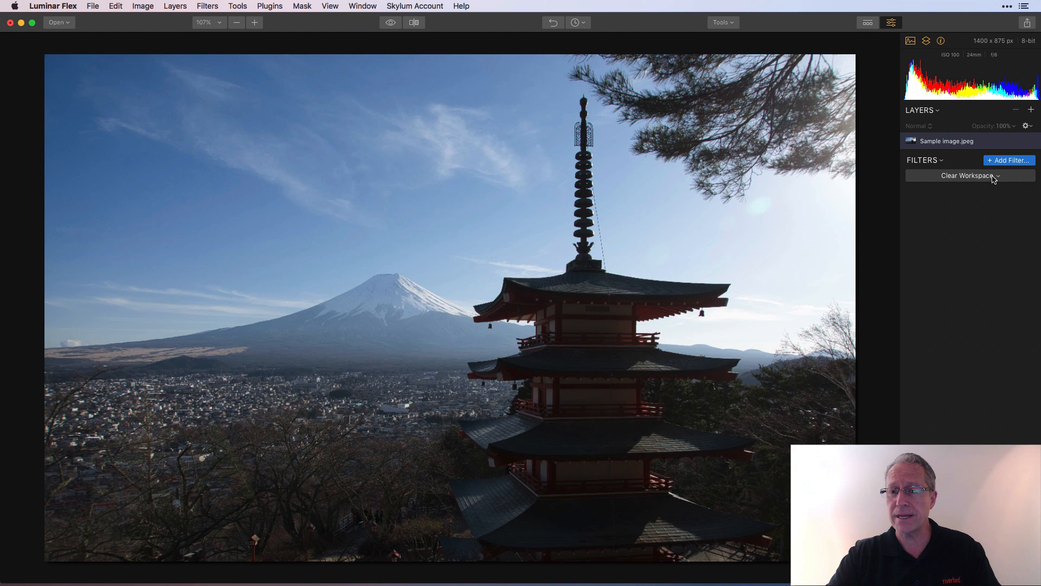
# - Review the imported workspaces (Color, Detail, Magic Hour, Wildlife) and set the clear workspace as default
pyautogui.click(968, 175)
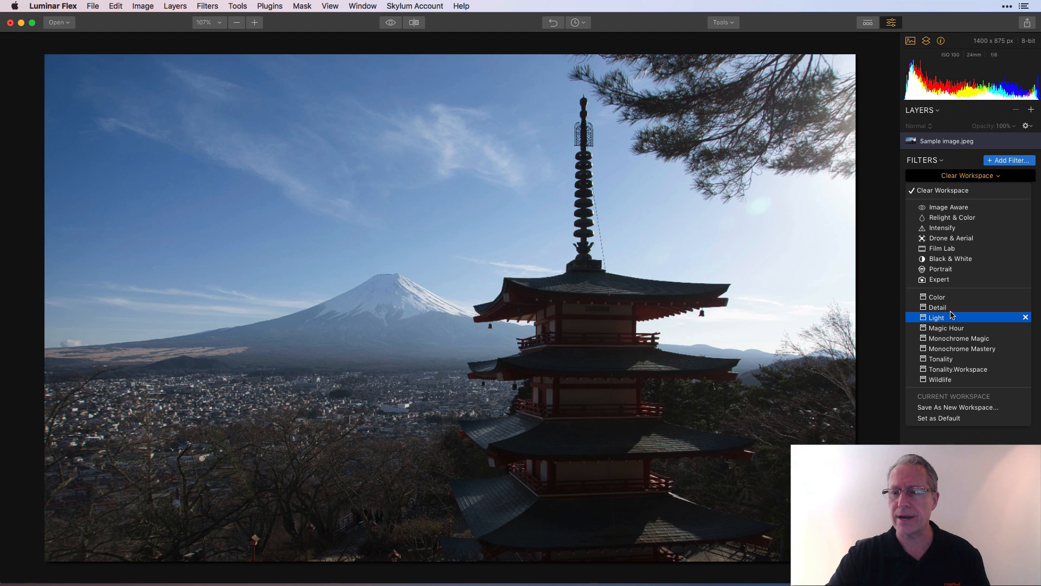
pyautogui.click(949, 307)
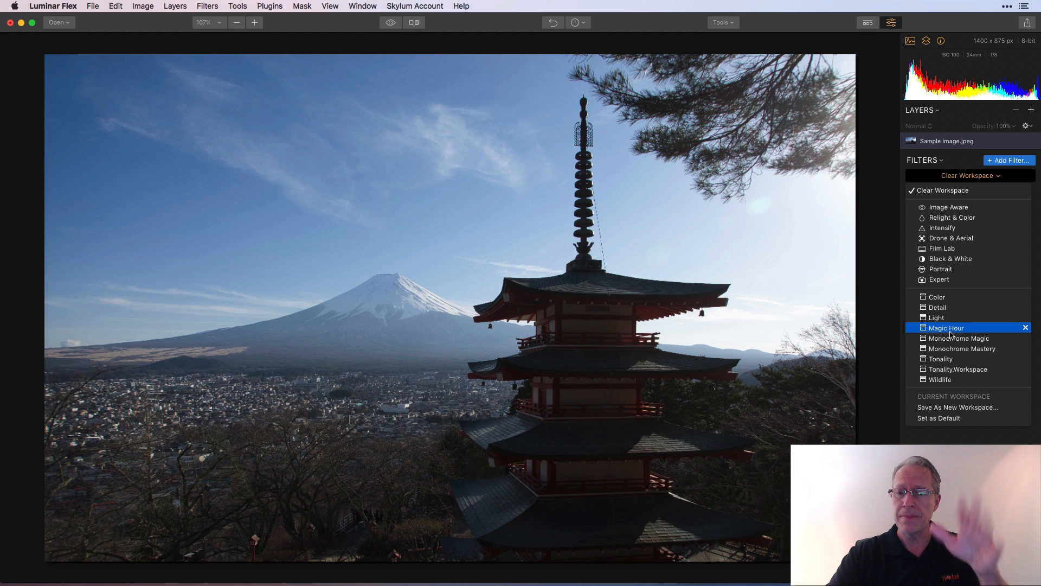
pyautogui.moveTo(951, 426)
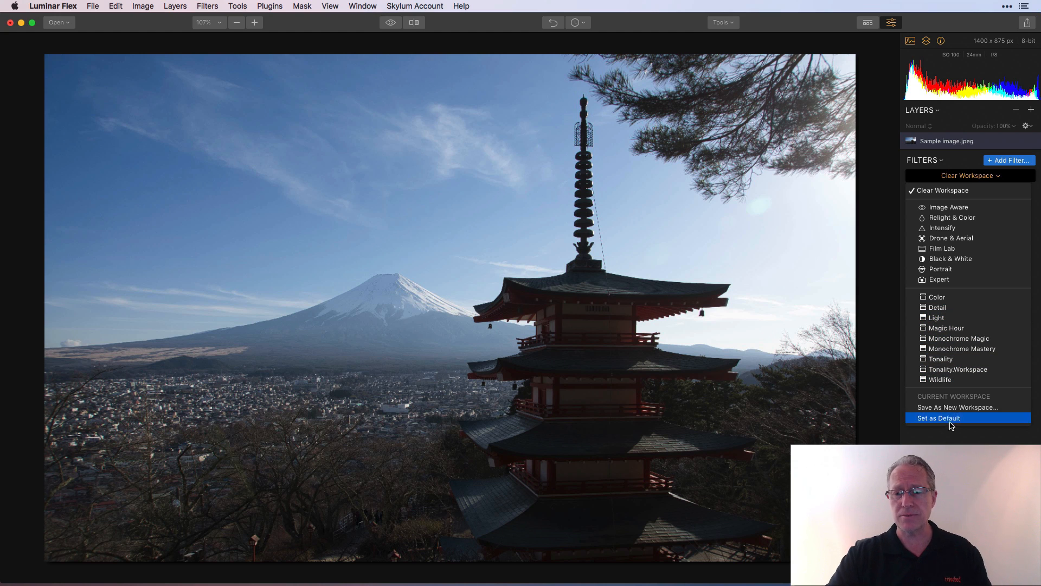
pyautogui.click(938, 418)
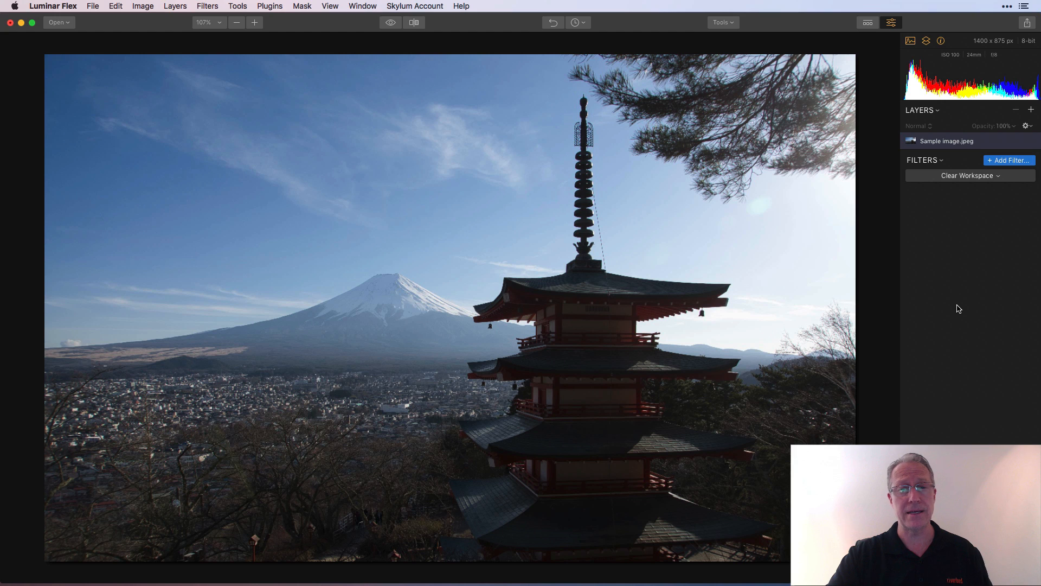
pyautogui.moveTo(760, 207)
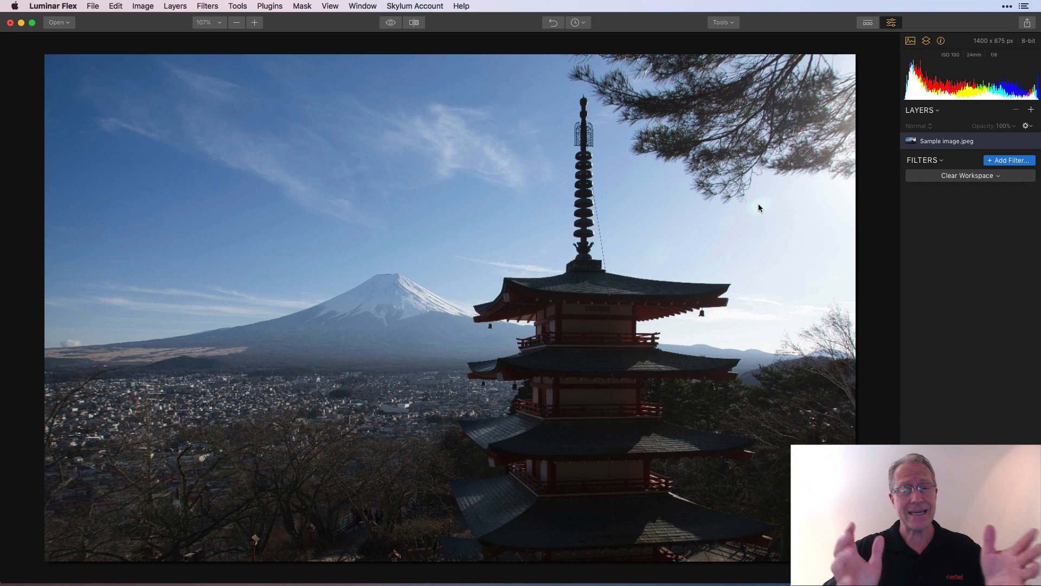